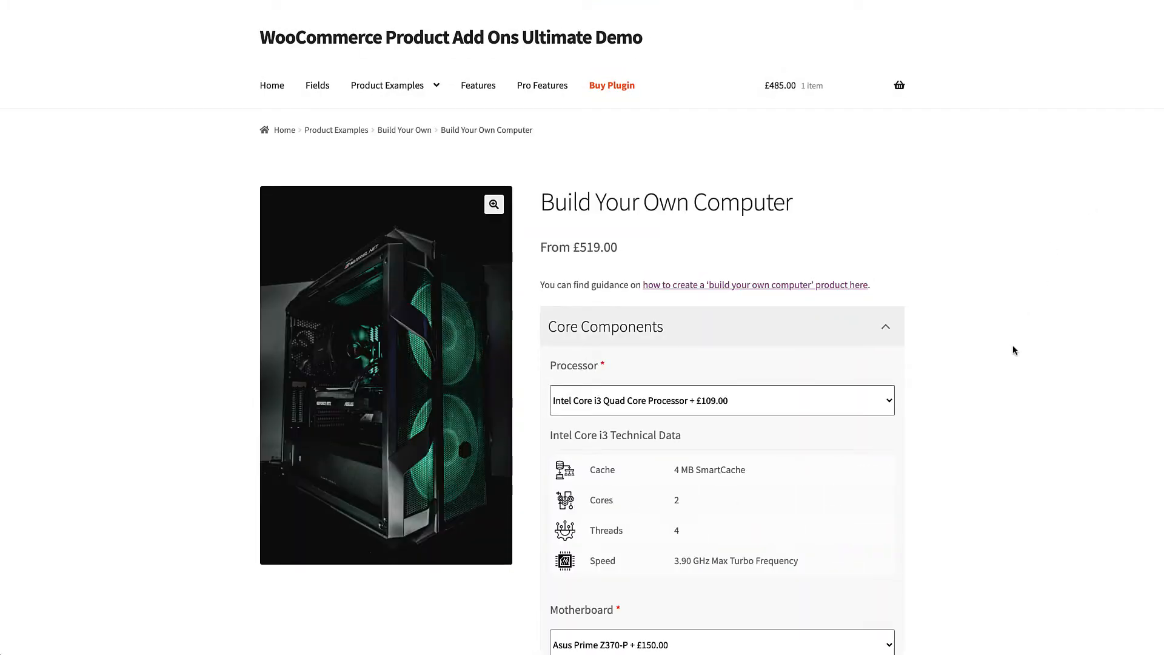
- Browse the computer and bike builder pages, then navigate to the Breakfast Hamper product
{"action": "scroll", "scroll_direction": "down", "scroll_amount": 3}
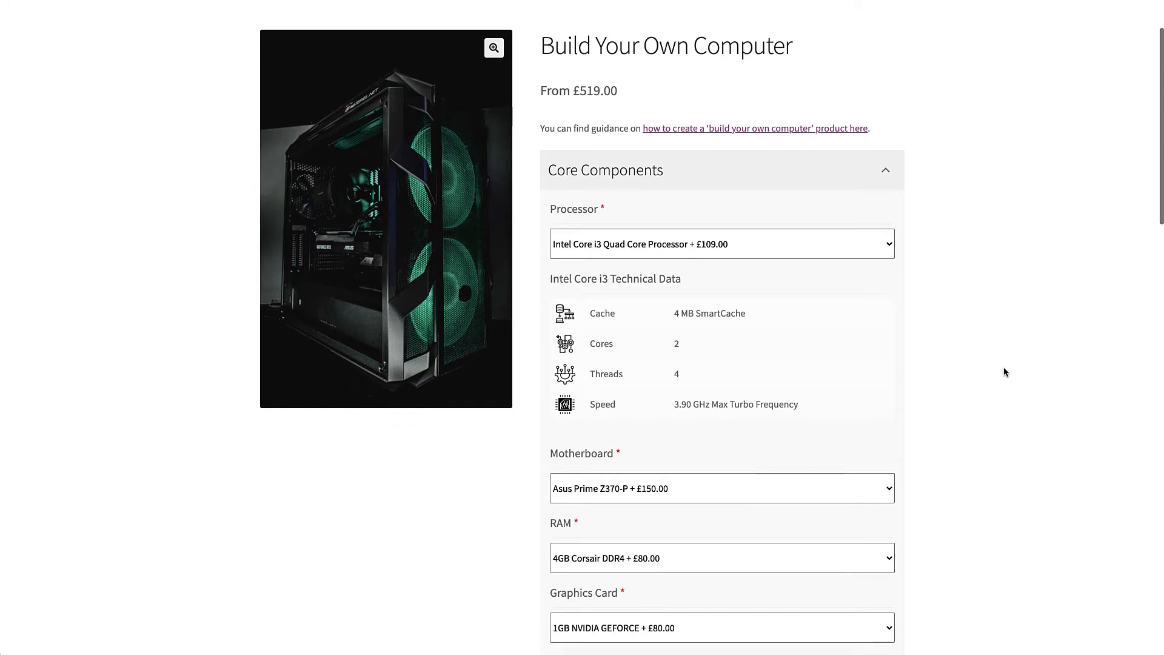
{"action": "left_click", "coordinate": [721, 244]}
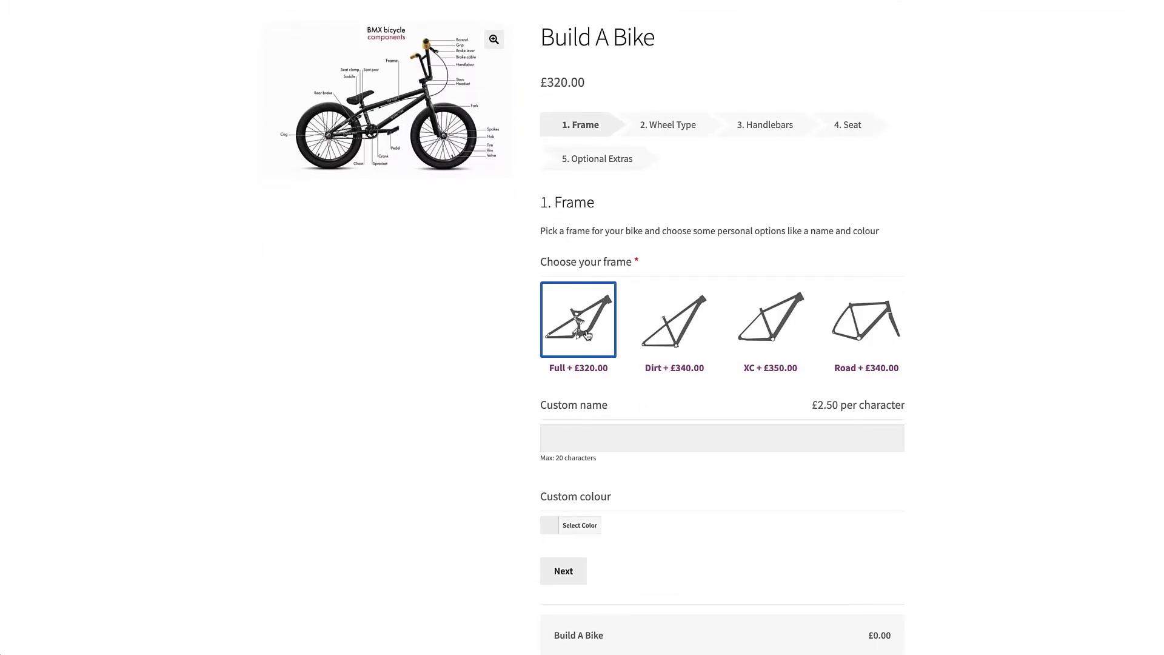
{"action": "left_click", "coordinate": [563, 570]}
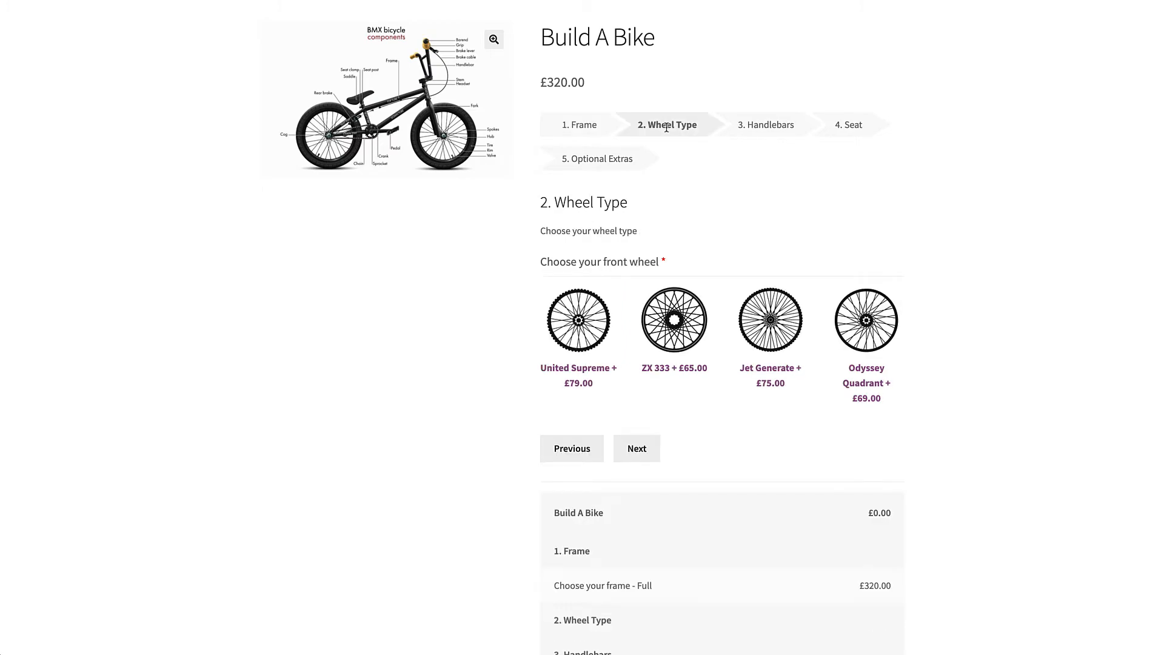
{"action": "left_click", "coordinate": [673, 319]}
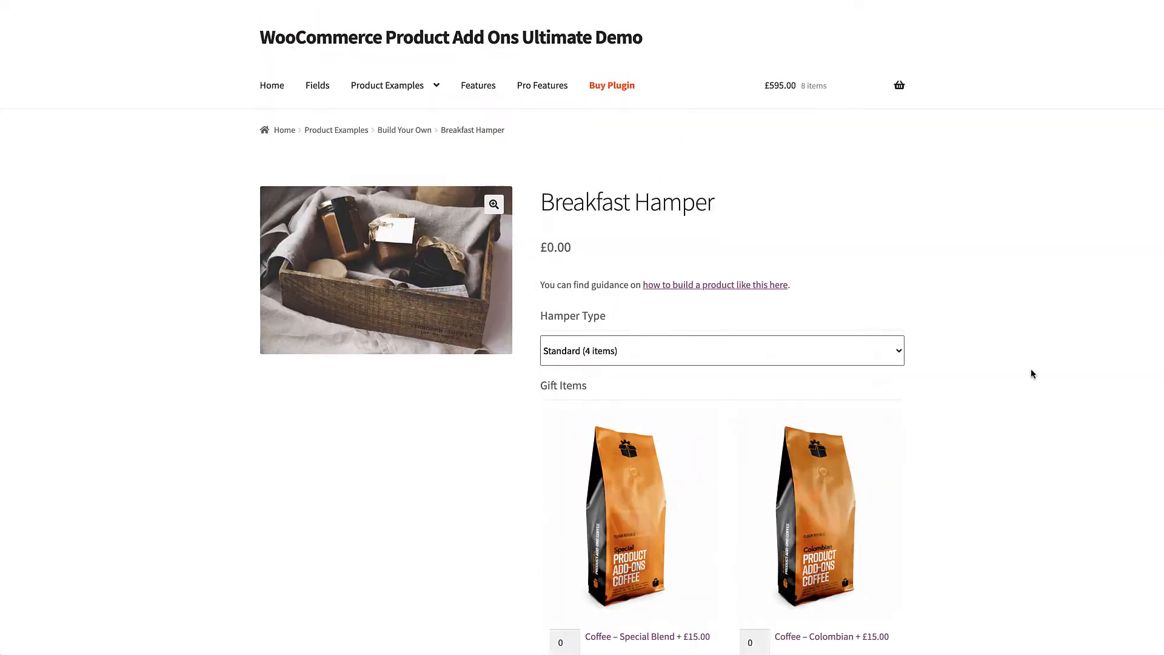
- Add one Colombian coffee to the hamper and return to the Build Your Own Computer page
{"action": "left_click", "coordinate": [816, 515]}
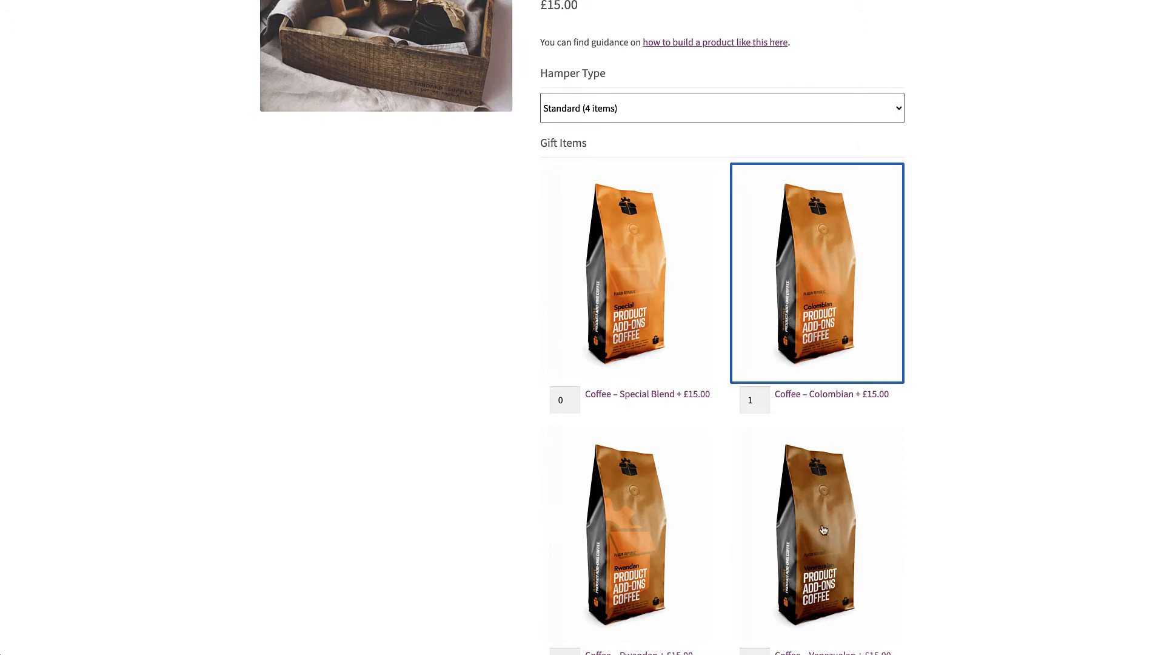
{"action": "scroll", "scroll_direction": "down", "scroll_amount": 3}
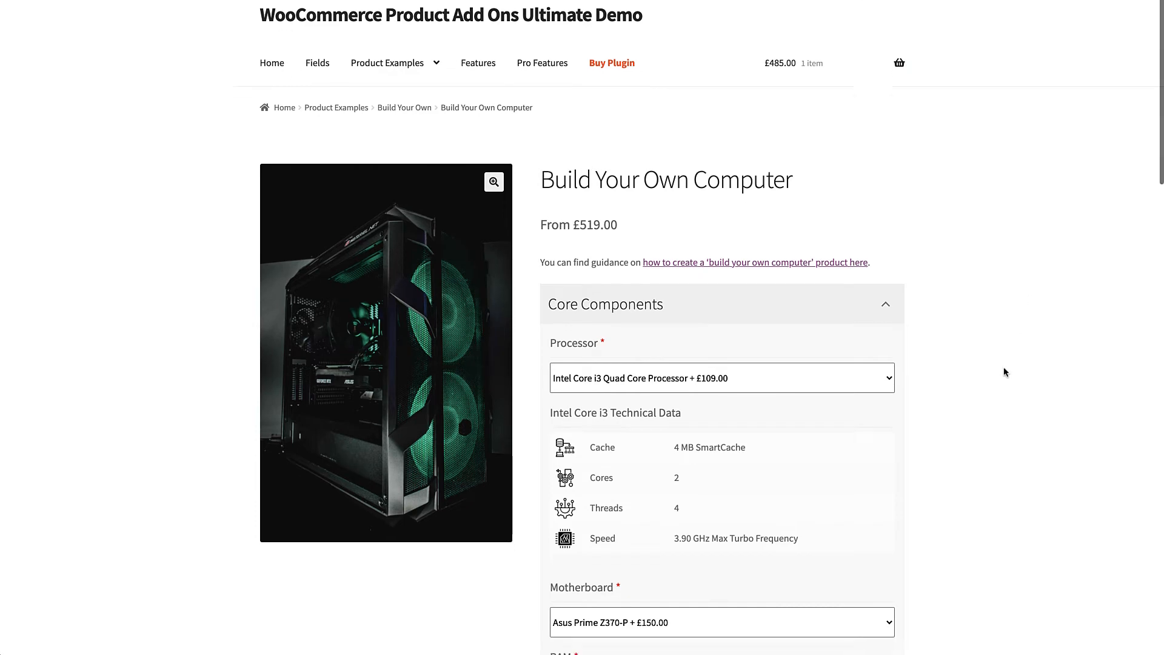
{"action": "scroll", "scroll_direction": "down", "scroll_amount": 3}
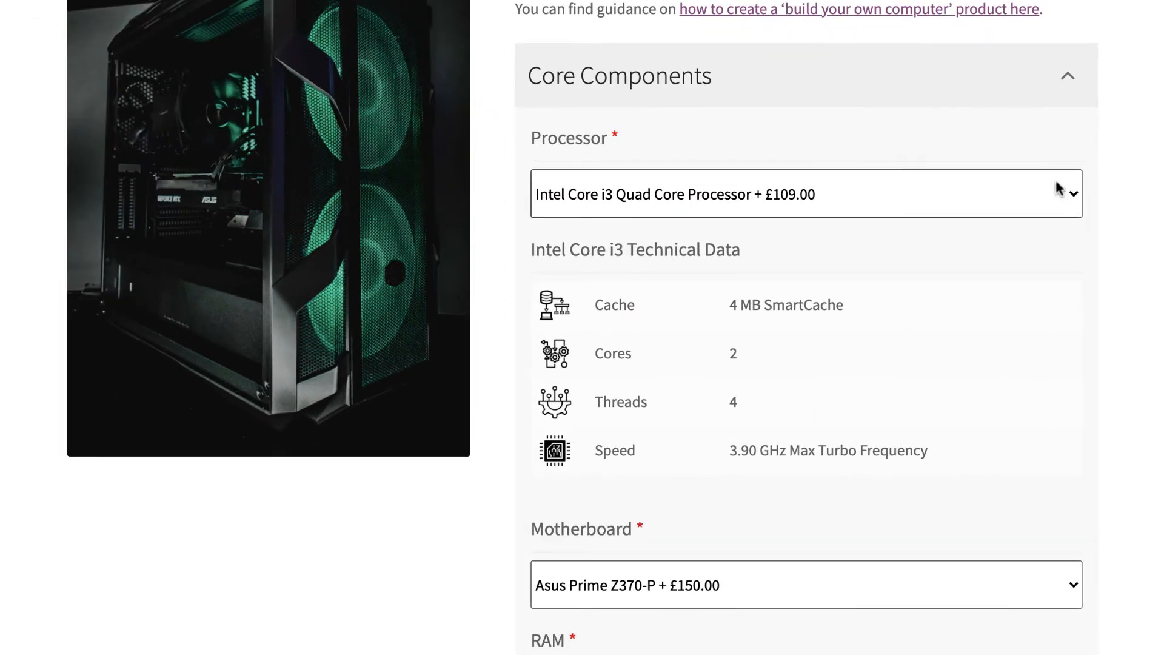
{"action": "left_click", "coordinate": [805, 194]}
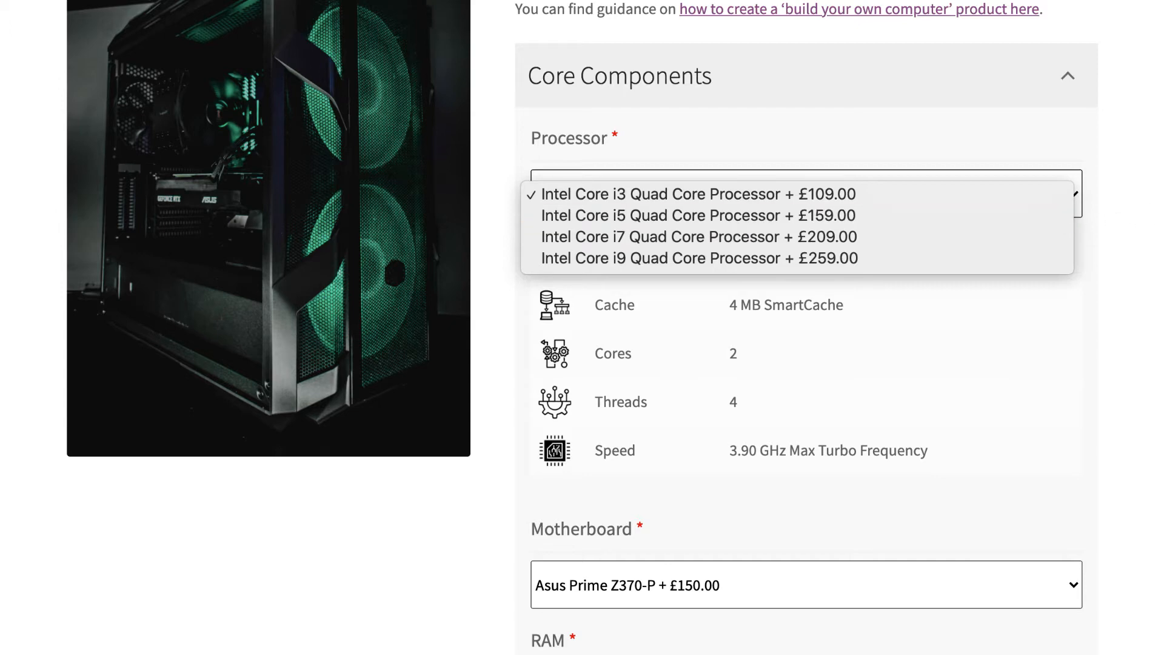
{"action": "left_click", "coordinate": [699, 194]}
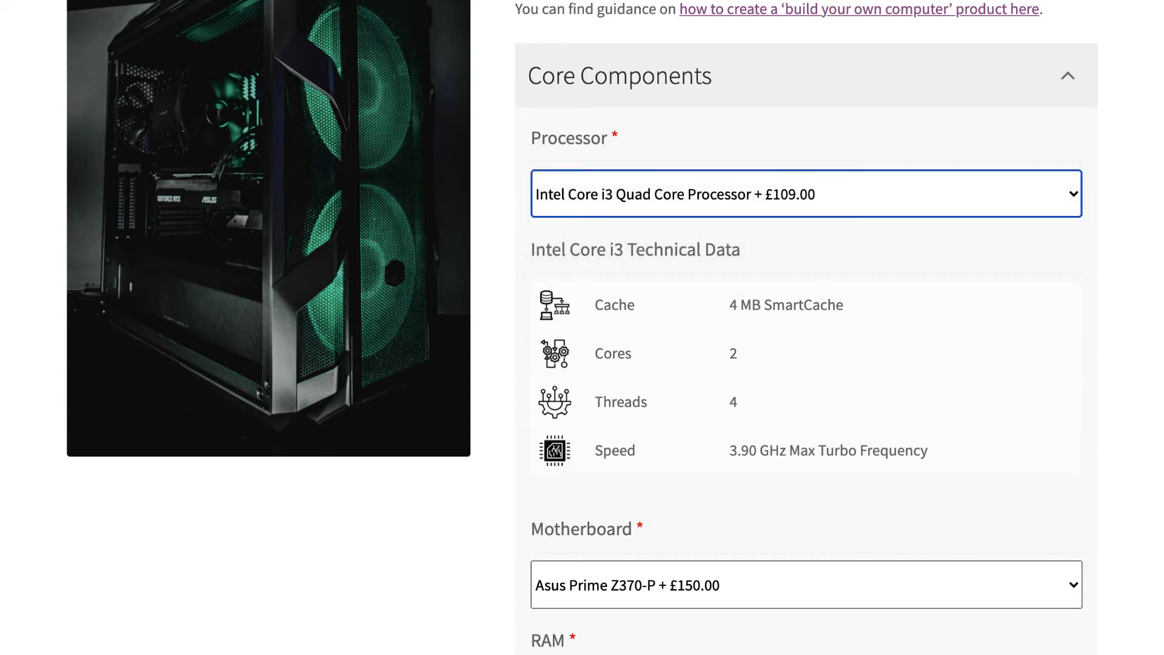
{"action": "left_click", "coordinate": [805, 585]}
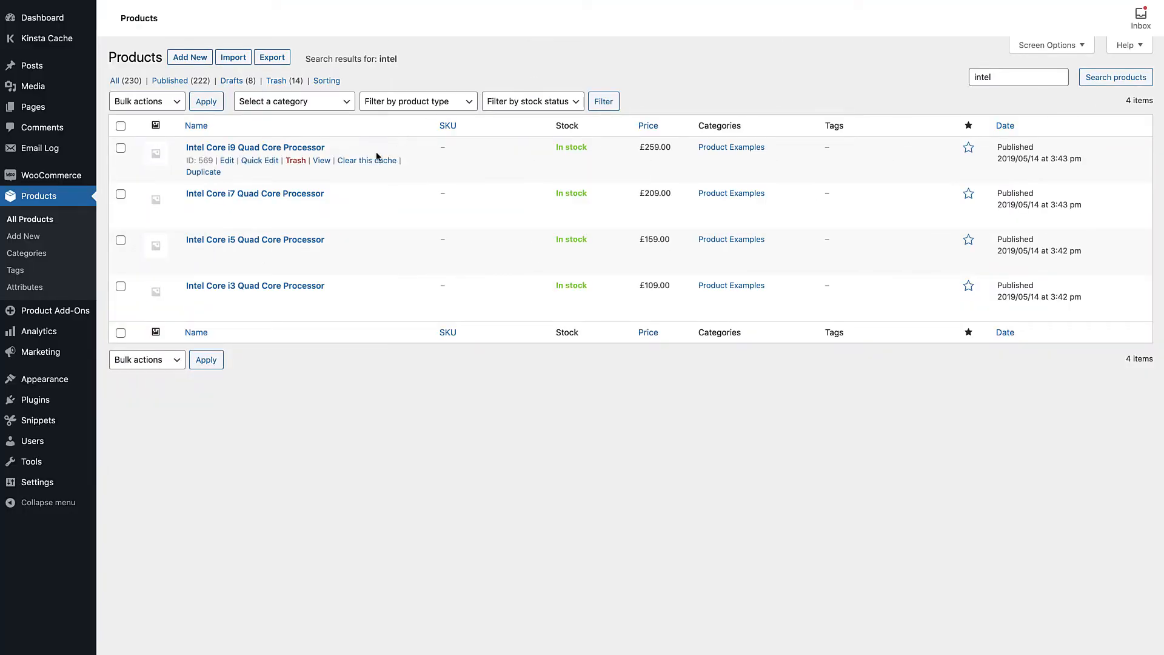
{"action": "mouse_move", "coordinate": [401, 293]}
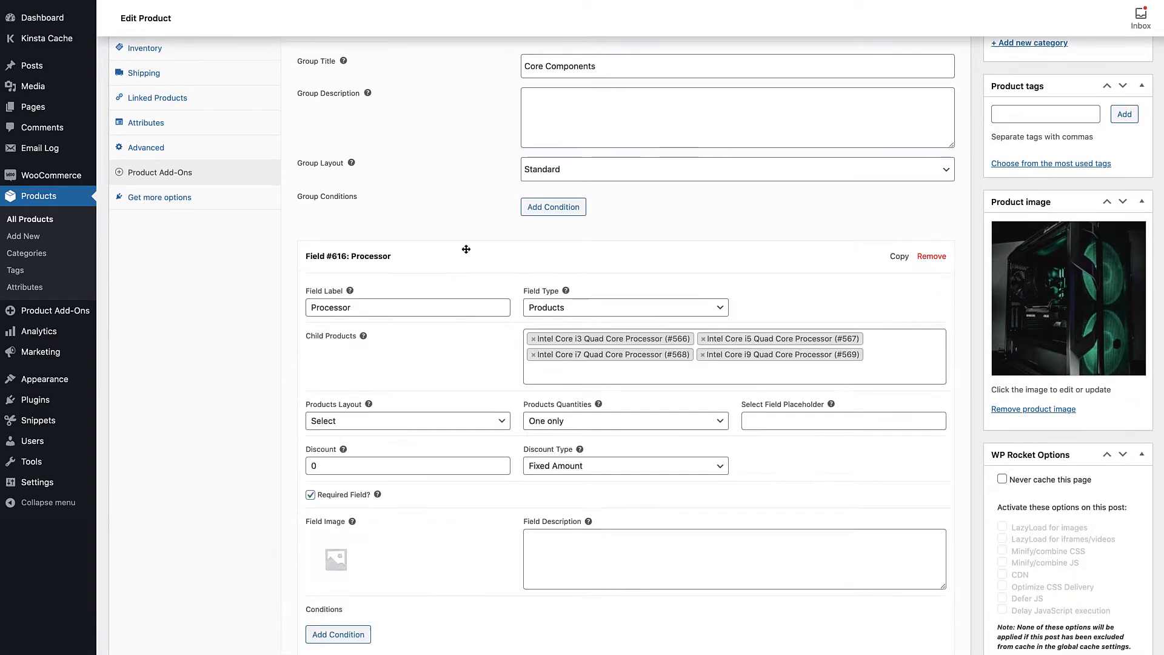
- Show the Processor add-on field linked to the four Intel Core processor products
{"action": "scroll", "scroll_direction": "down", "scroll_amount": 3}
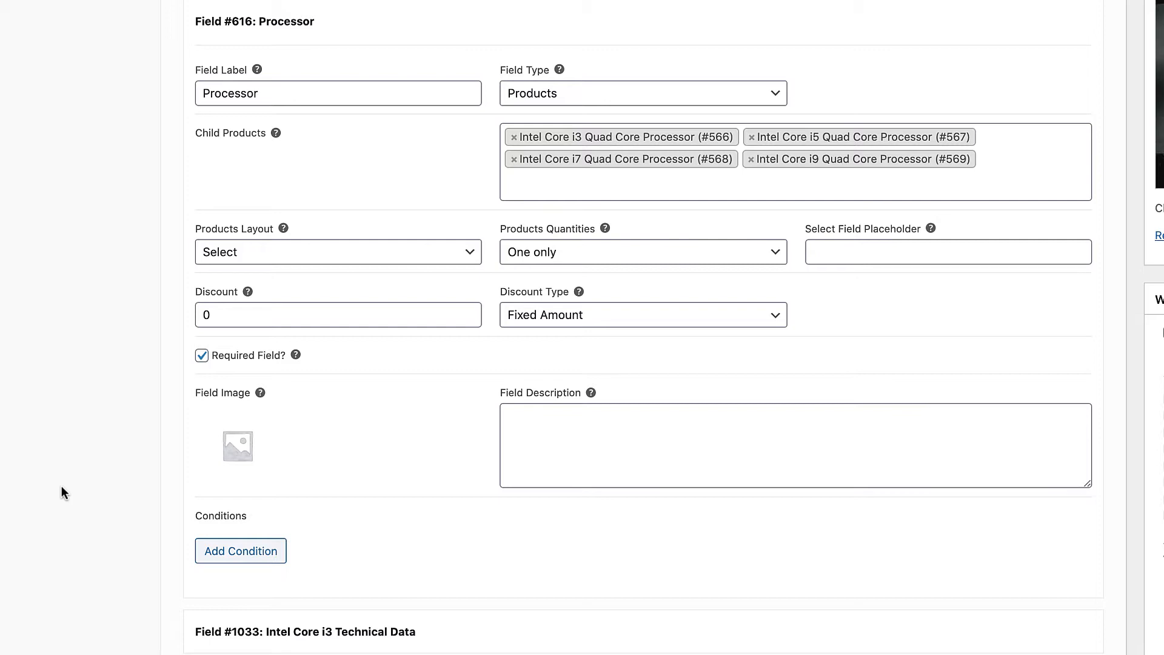
{"action": "left_click", "coordinate": [336, 253]}
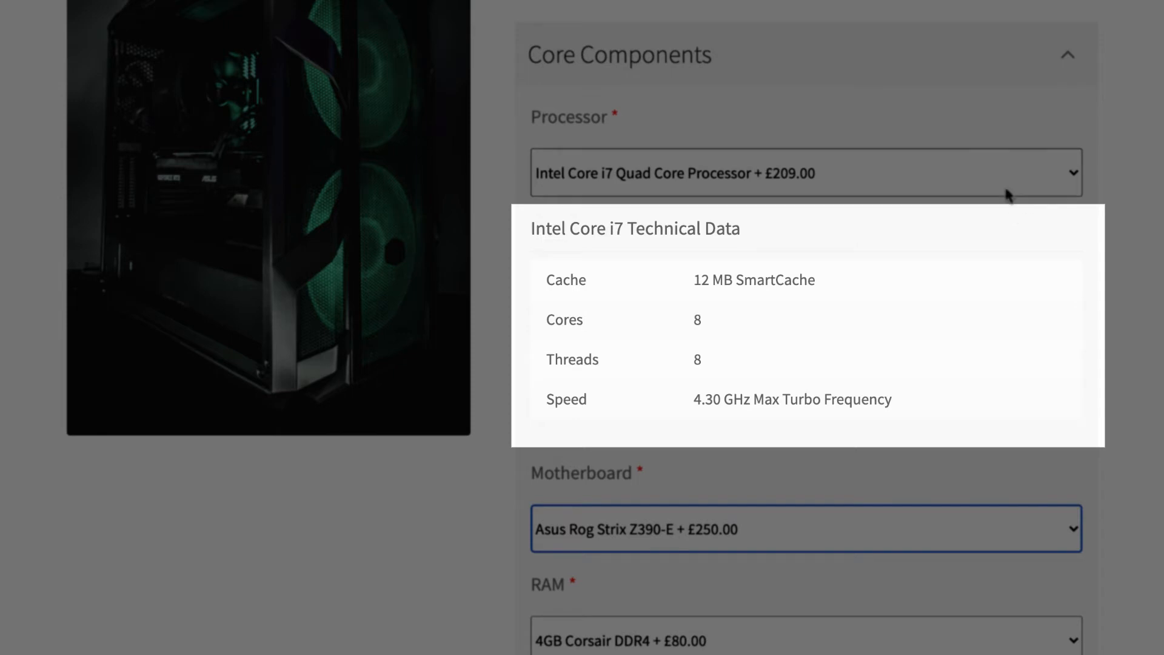
- Choose the Intel Core i9 processor and the 2GB NVIDIA GEFORCE graphics card
{"action": "left_click", "coordinate": [805, 172]}
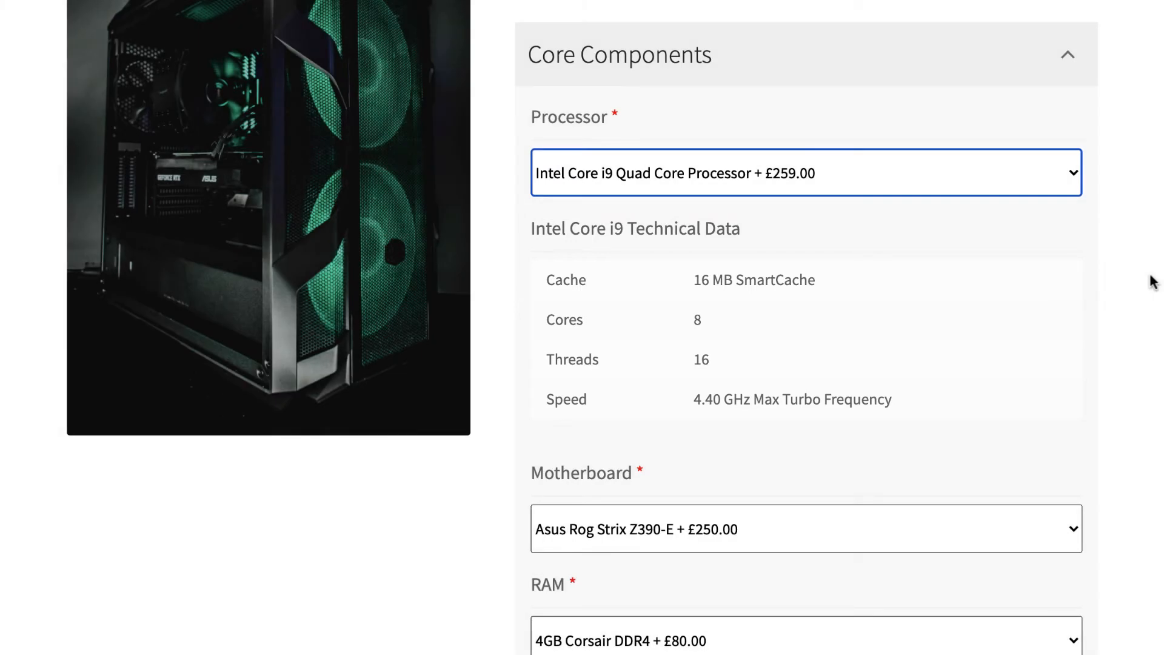
{"action": "scroll", "scroll_direction": "down", "scroll_amount": 3}
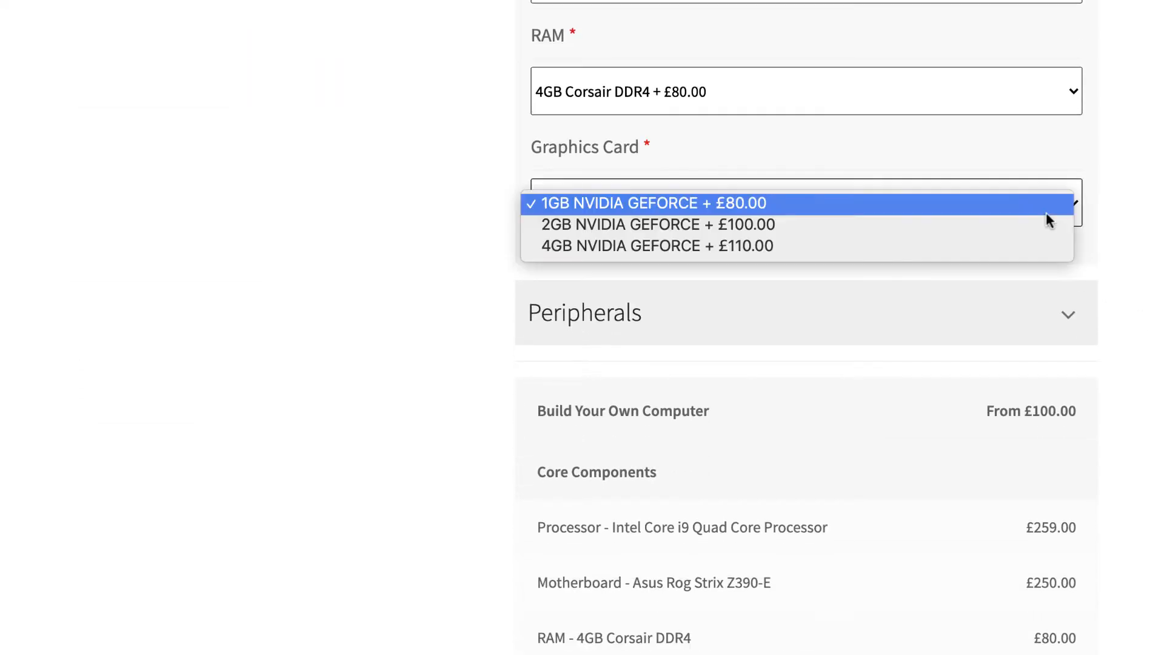
{"action": "left_click", "coordinate": [657, 224]}
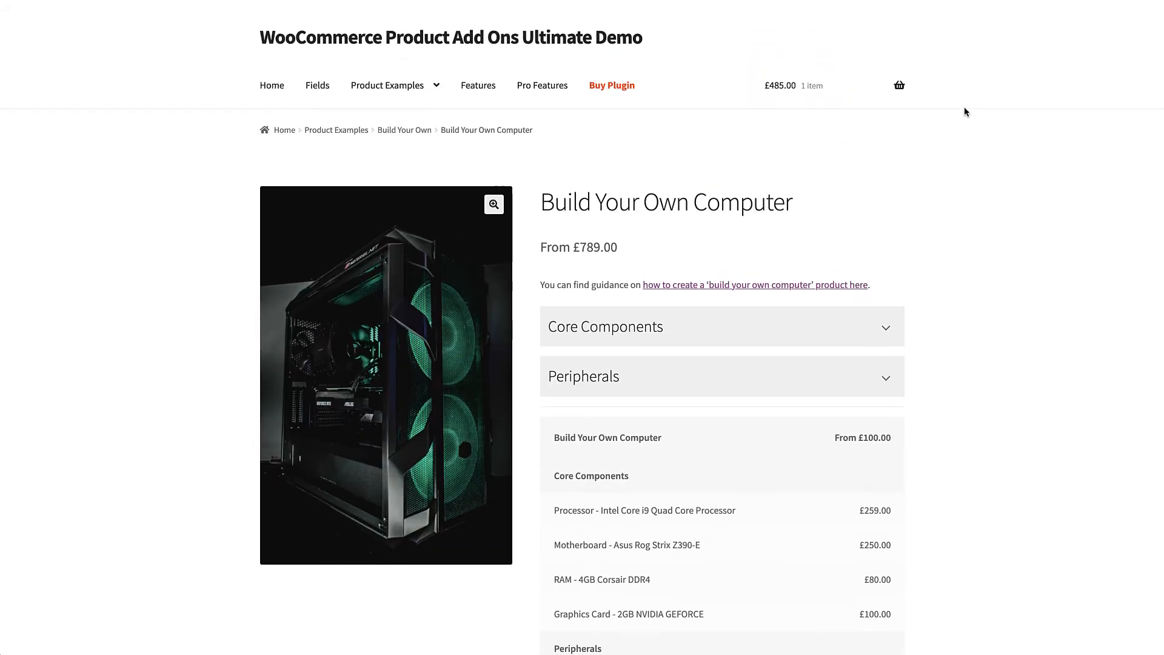
{"action": "scroll", "scroll_direction": "down", "scroll_amount": 3}
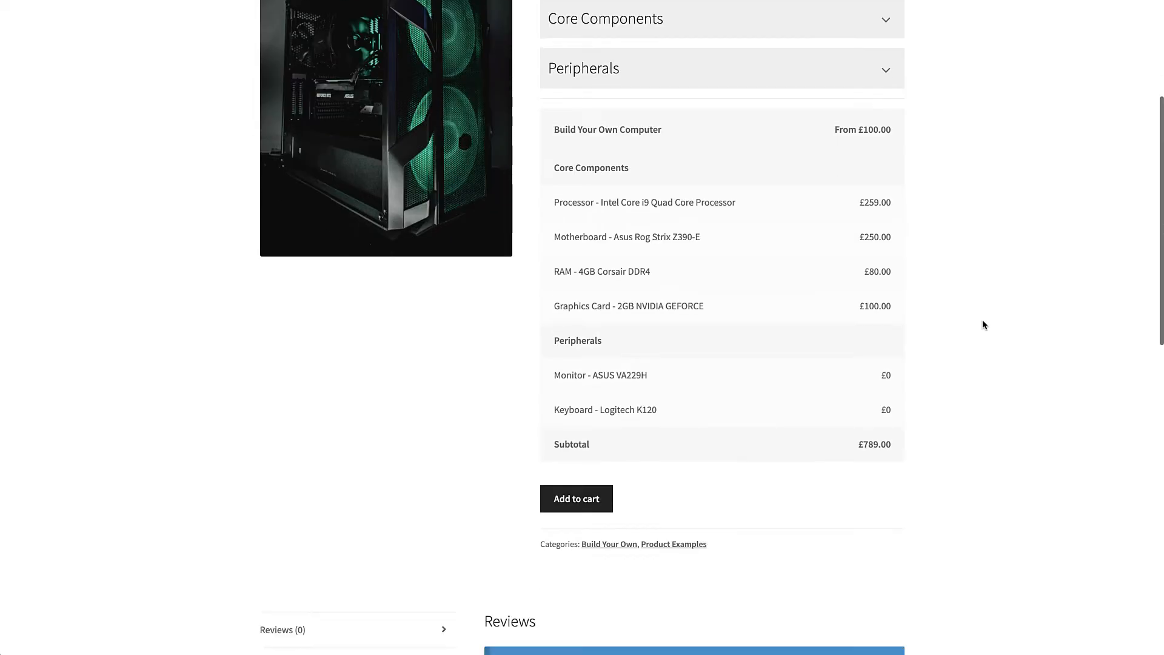
{"action": "scroll", "scroll_direction": "down", "scroll_amount": 3}
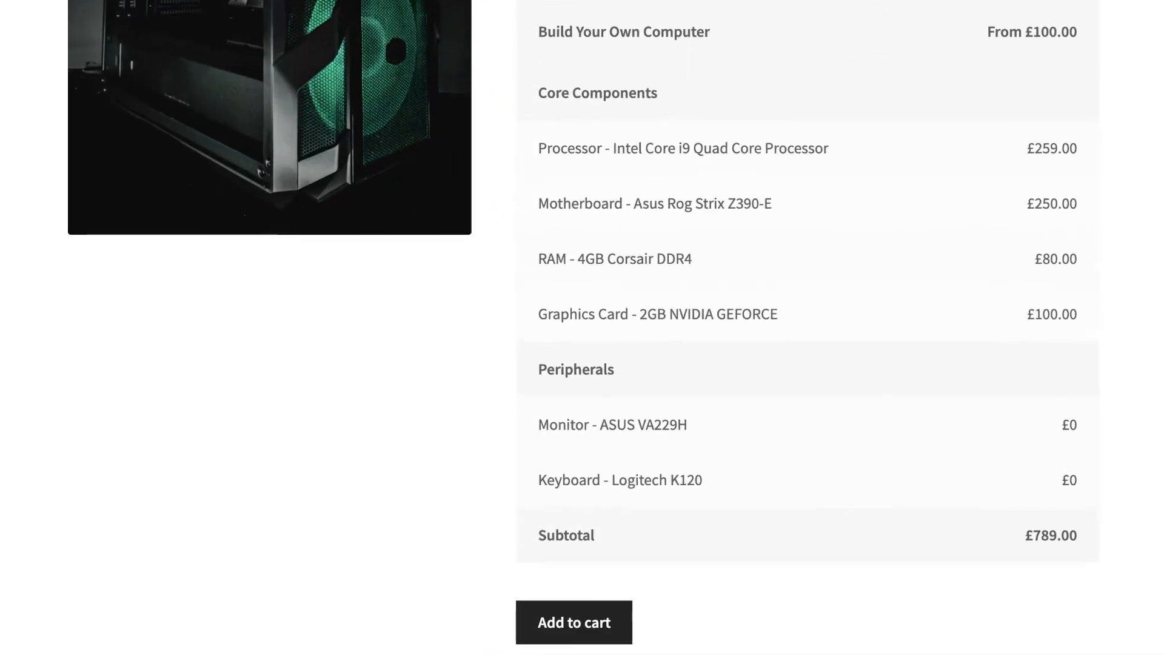
{"action": "scroll", "scroll_direction": "down", "scroll_amount": 3}
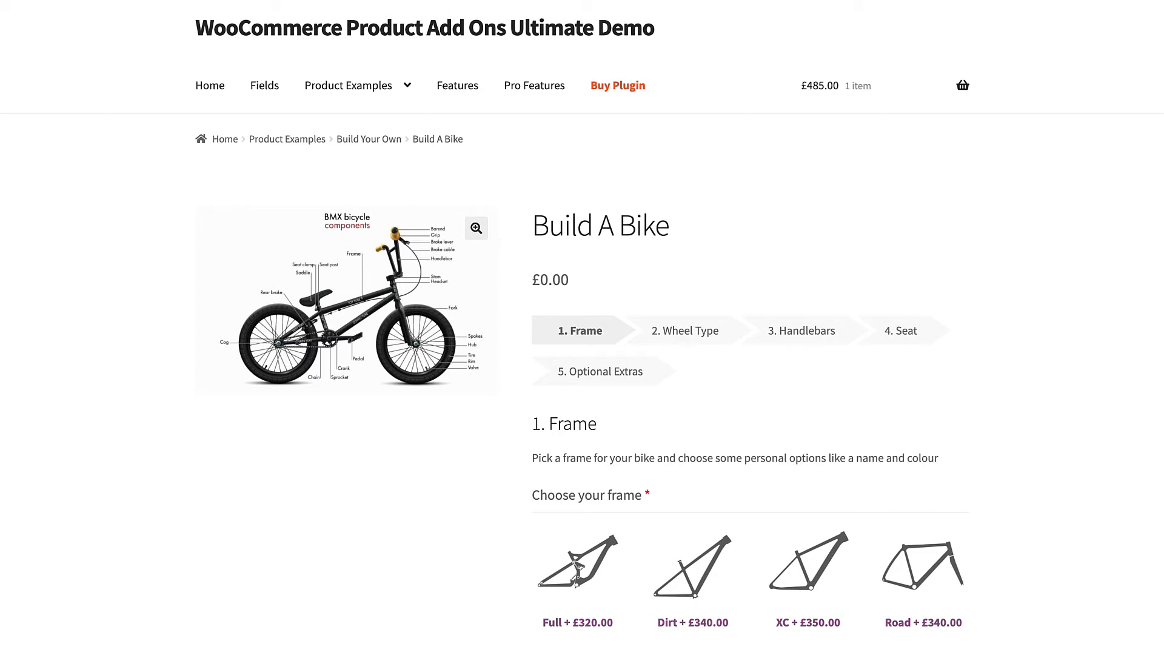
{"action": "mouse_move", "coordinate": [1156, 278]}
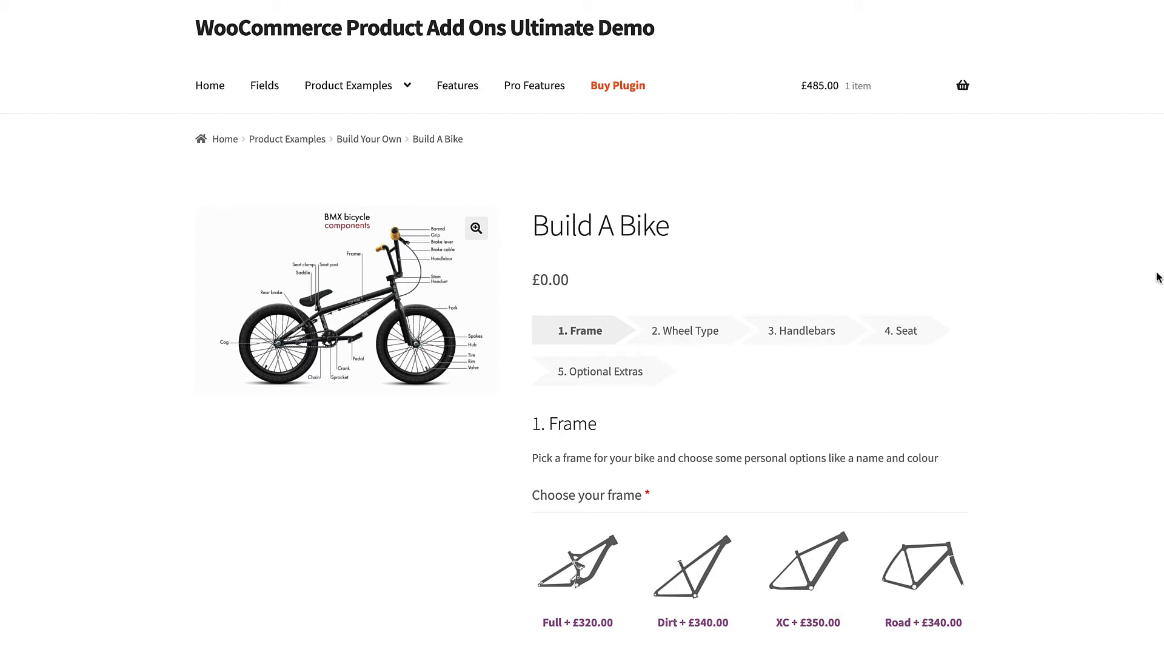
- Choose the Full frame, then the ZX 333 front wheel, viewing its quick-view details
{"action": "scroll", "scroll_direction": "down", "scroll_amount": 3}
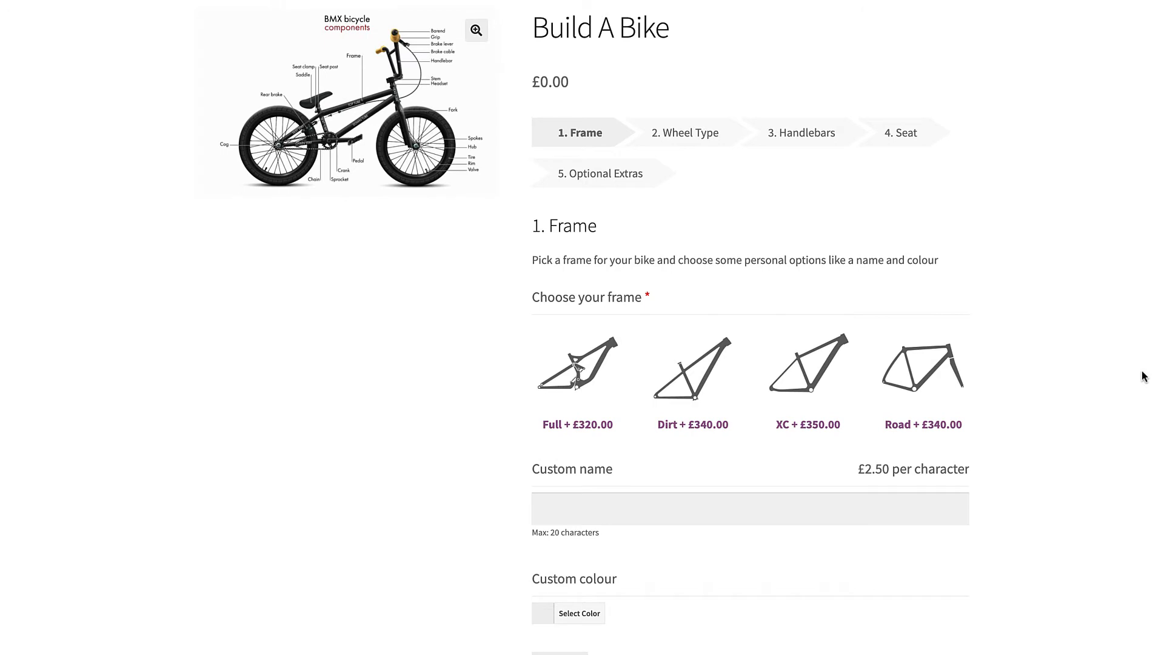
{"action": "left_click", "coordinate": [578, 366]}
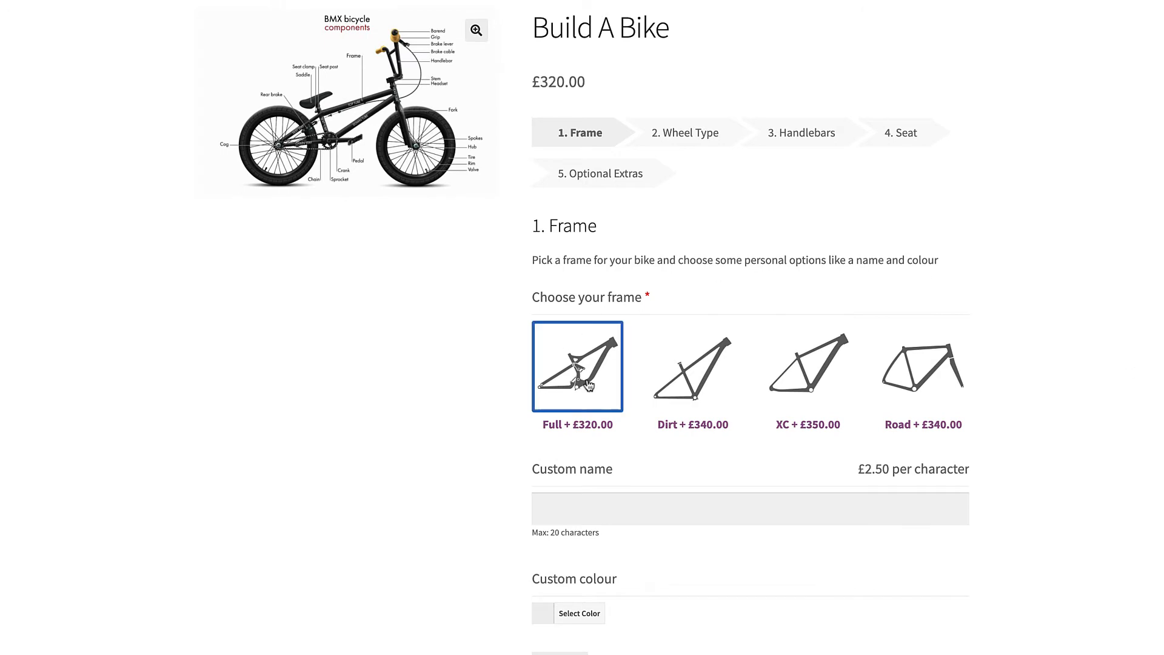
{"action": "left_click", "coordinate": [684, 132]}
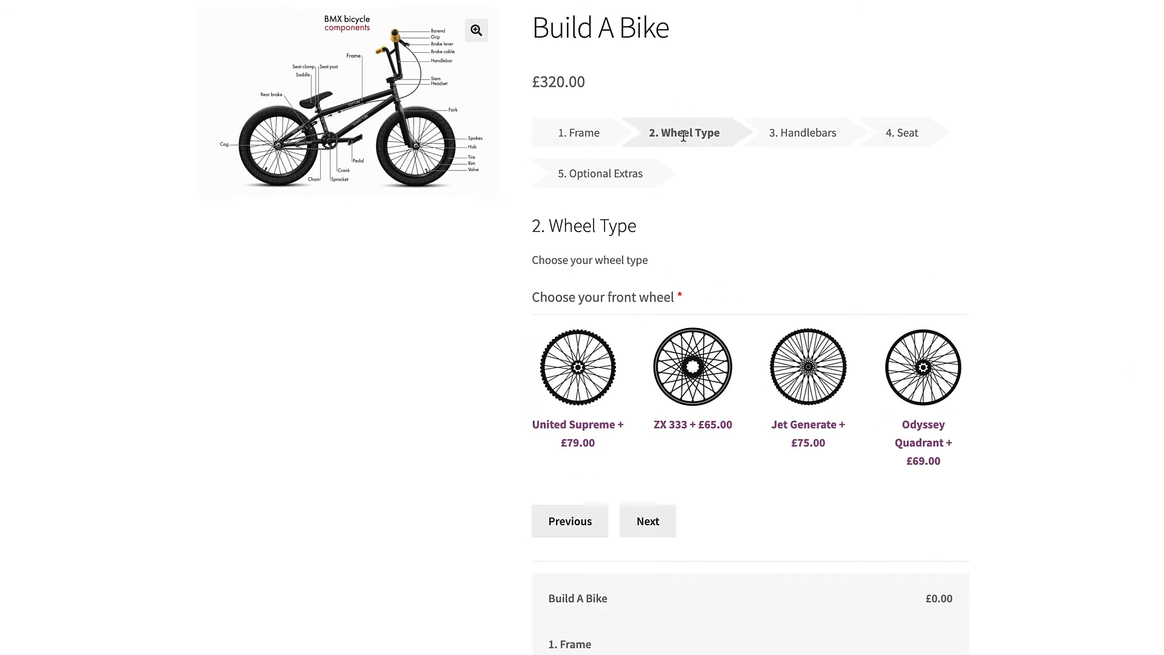
{"action": "left_click", "coordinate": [693, 366]}
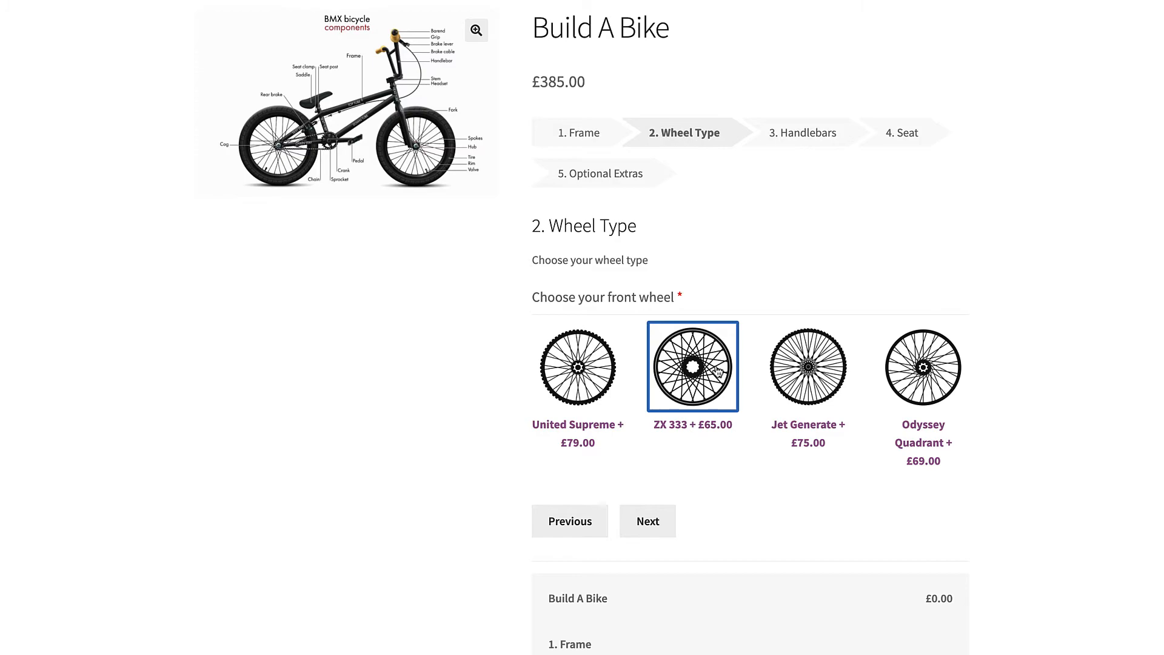
{"action": "left_click", "coordinate": [692, 366]}
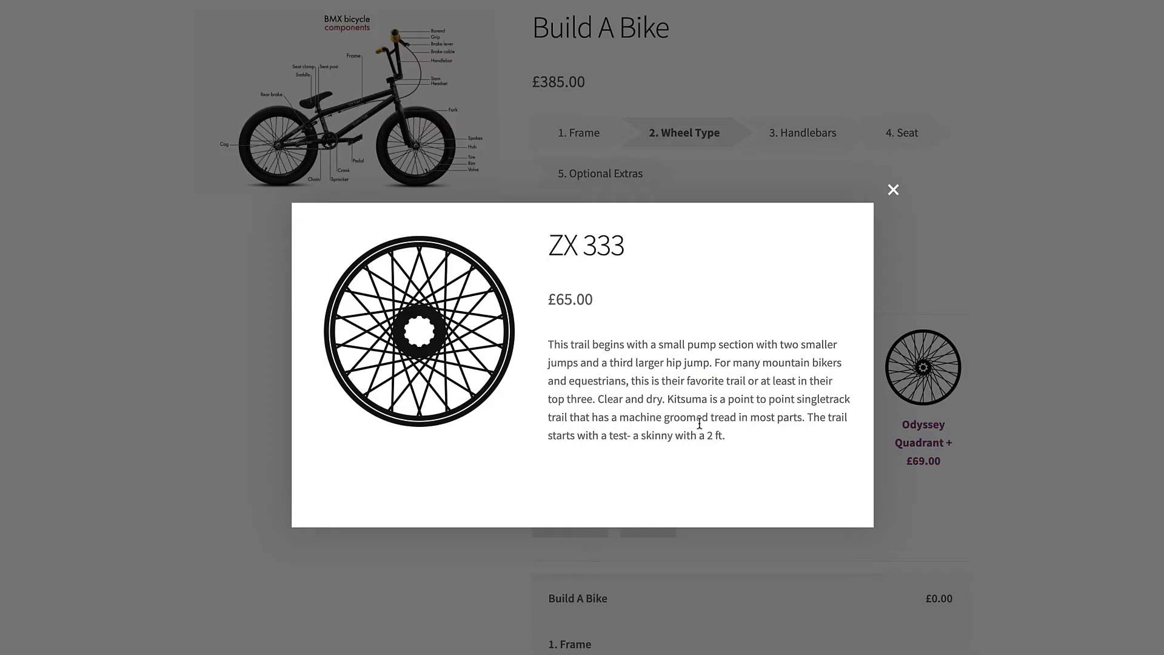
{"action": "left_click", "coordinate": [894, 189]}
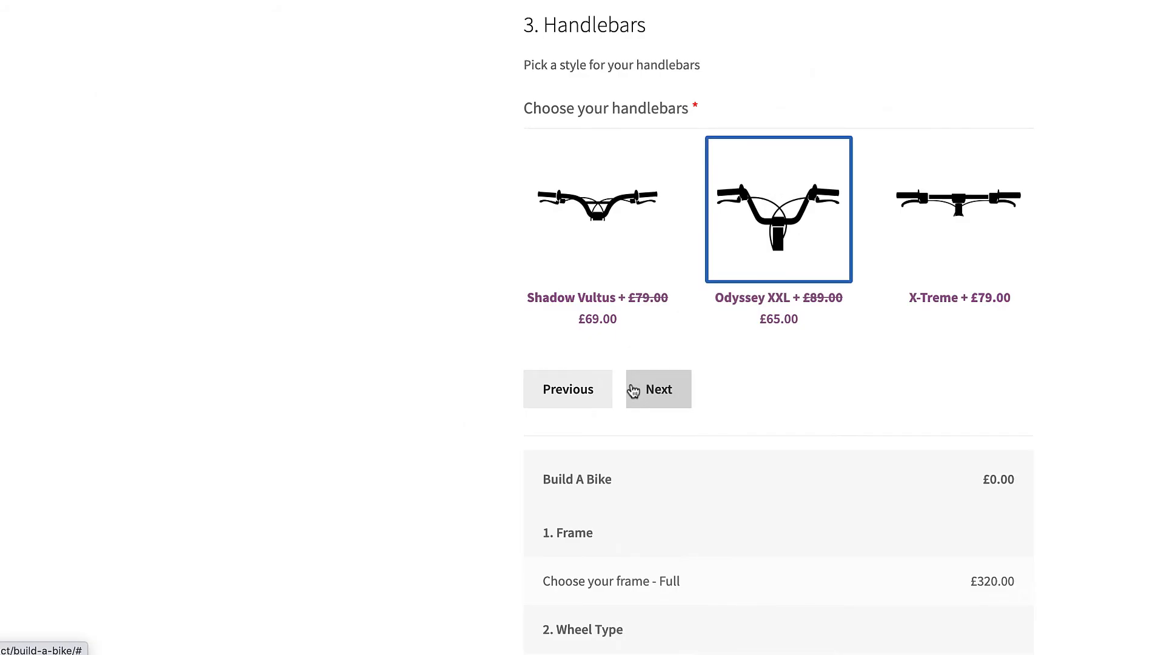
- Advance through the handlebar and seat steps to reach Optional Extras
{"action": "left_click", "coordinate": [658, 388]}
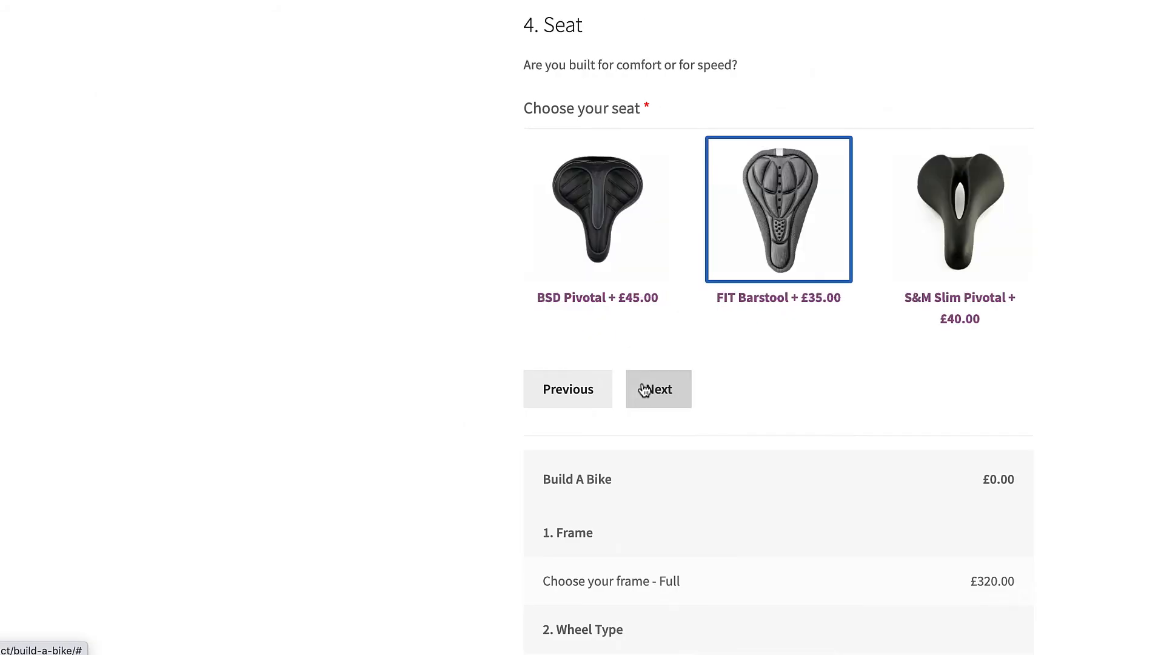
{"action": "left_click", "coordinate": [657, 388]}
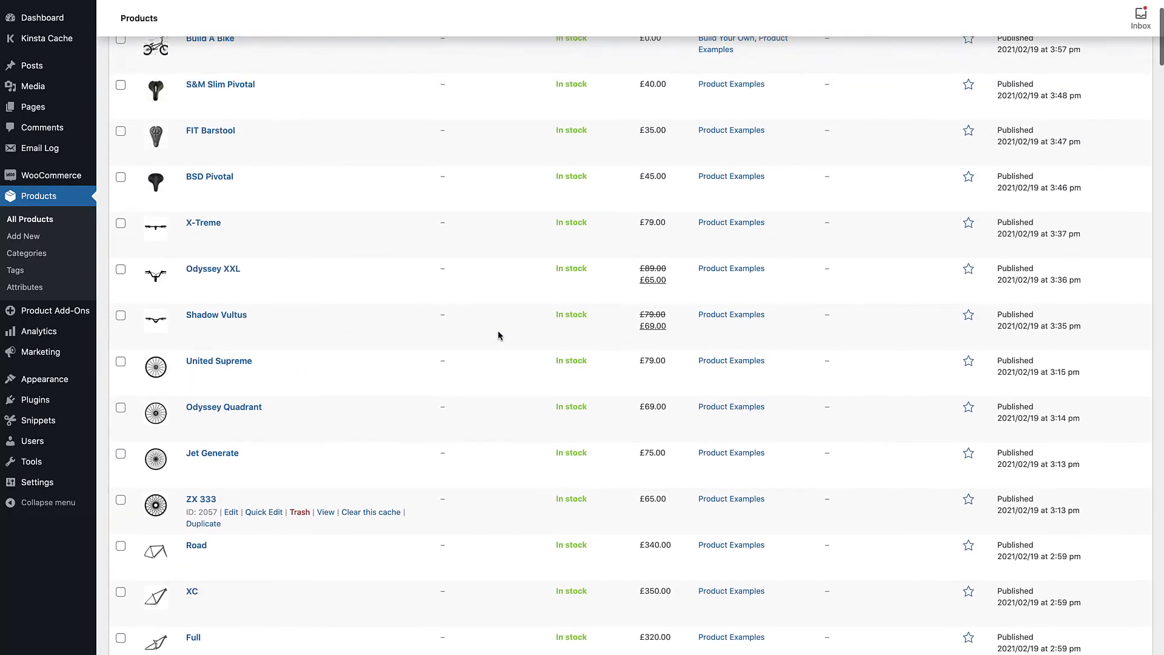
- Review the X-Treme handlebar product, then go to the Product Add-Ons Products settings
{"action": "scroll", "scroll_direction": "up", "scroll_amount": 3}
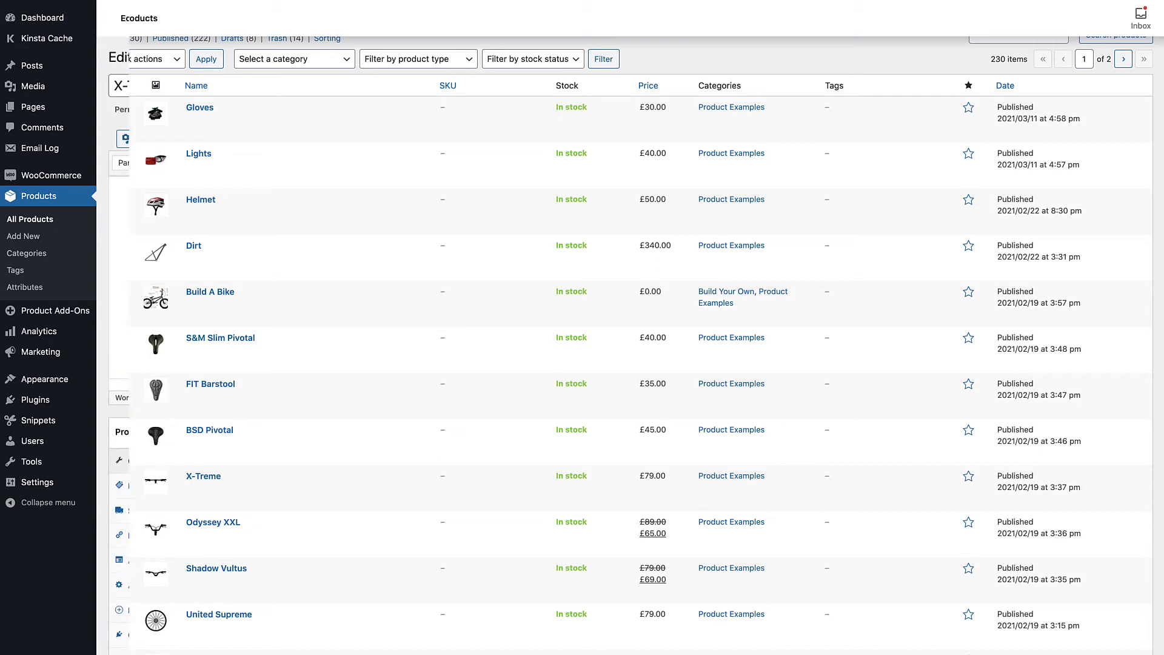
{"action": "left_click", "coordinate": [202, 475]}
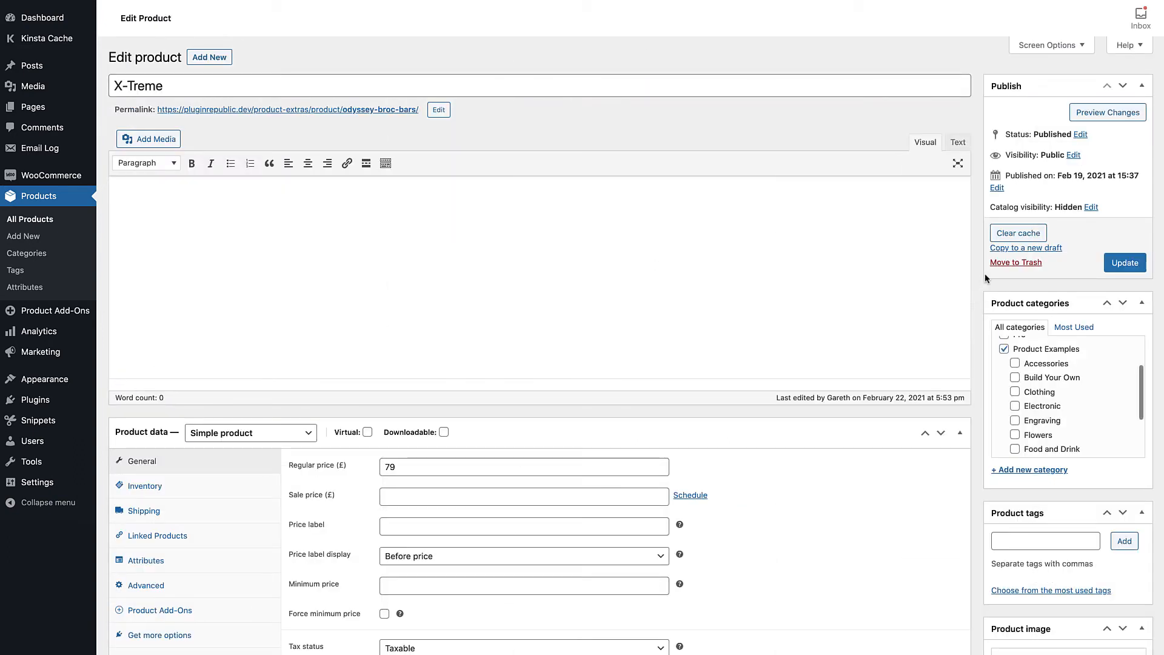
{"action": "left_click", "coordinate": [1092, 208]}
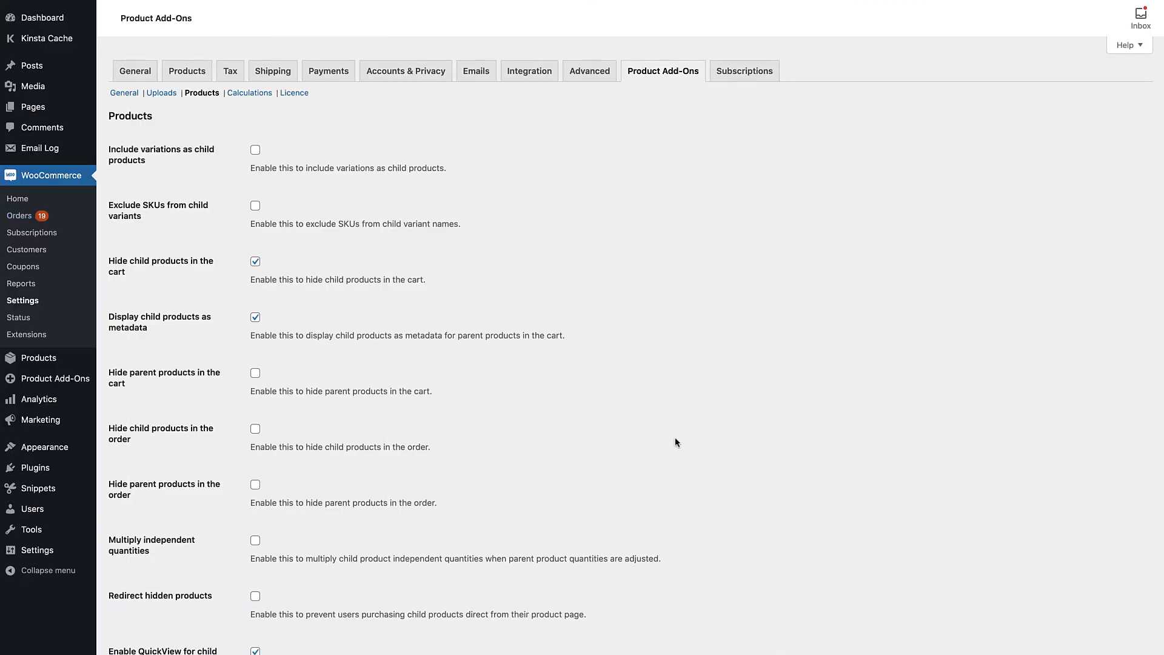
- Review the child/parent product display settings in Product Add-Ons
{"action": "scroll", "scroll_direction": "down", "scroll_amount": 3}
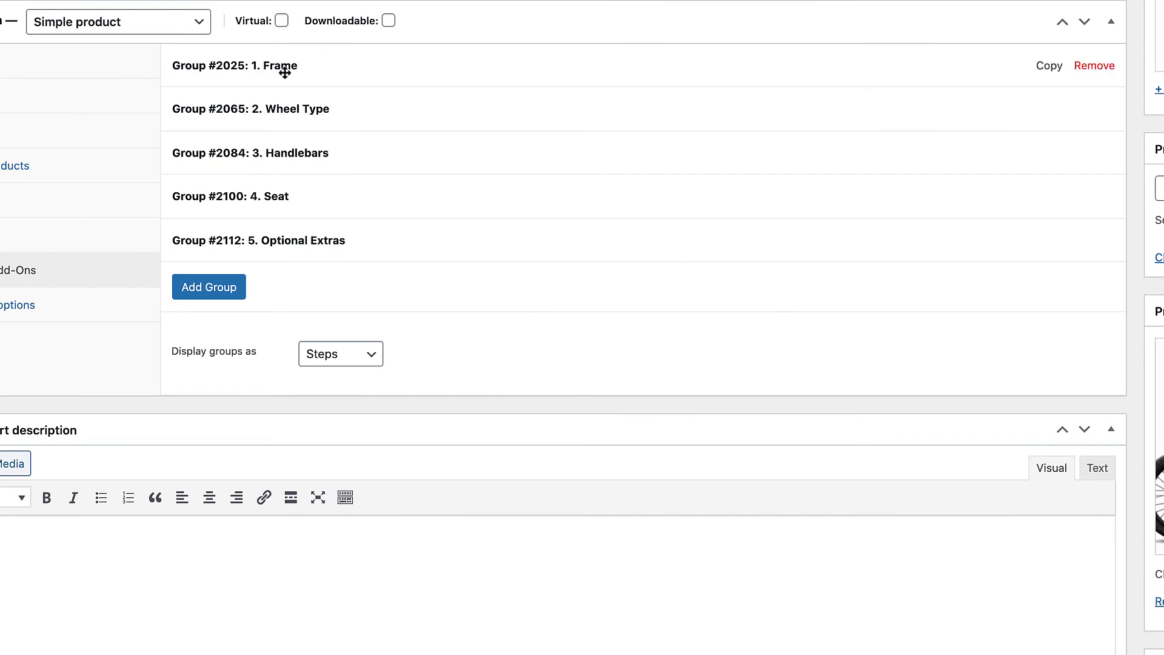
- Inspect the Frame group's child products and collapse the Choose your frame field
{"action": "left_click", "coordinate": [235, 65]}
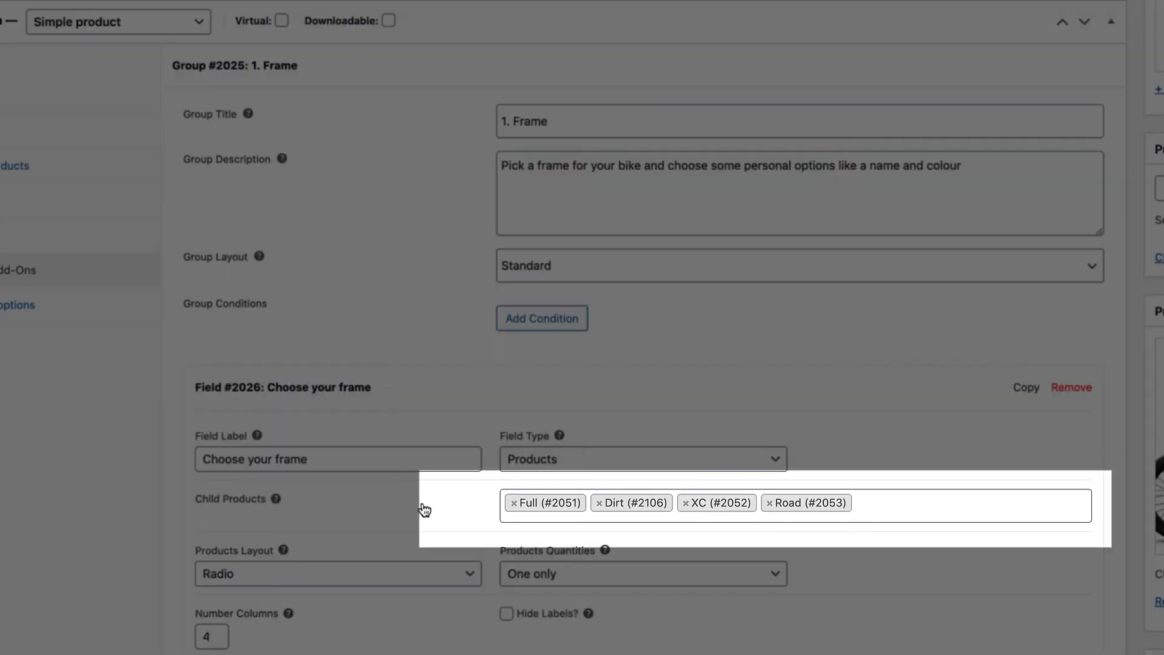
{"action": "scroll", "scroll_direction": "down", "scroll_amount": 3}
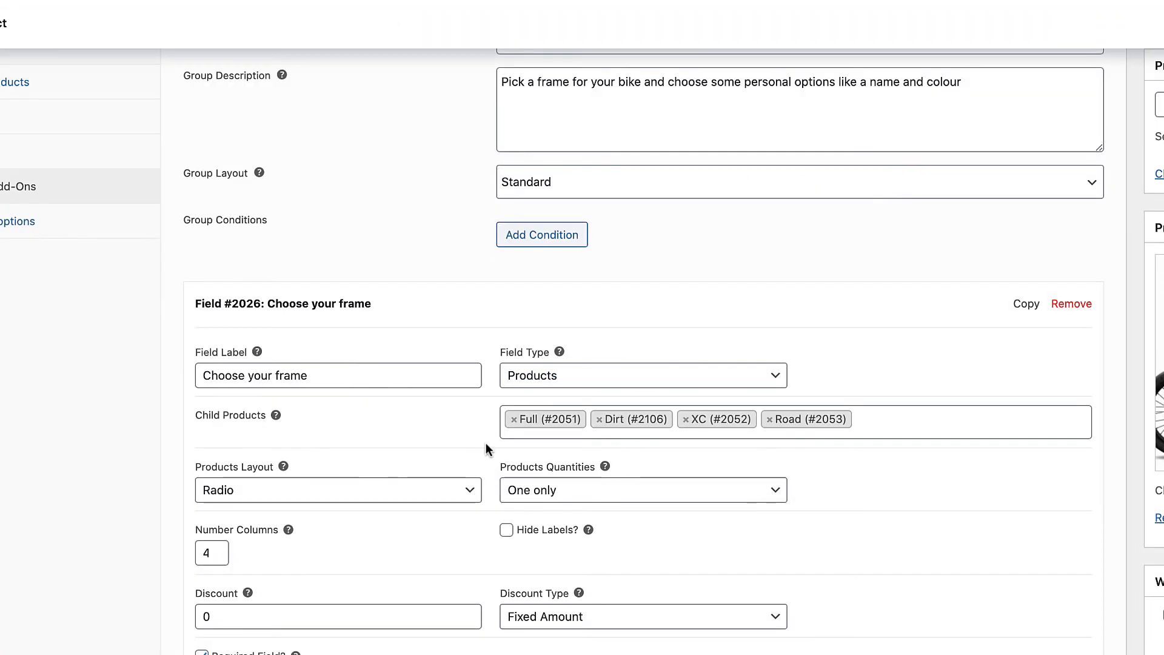
{"action": "left_click", "coordinate": [339, 490]}
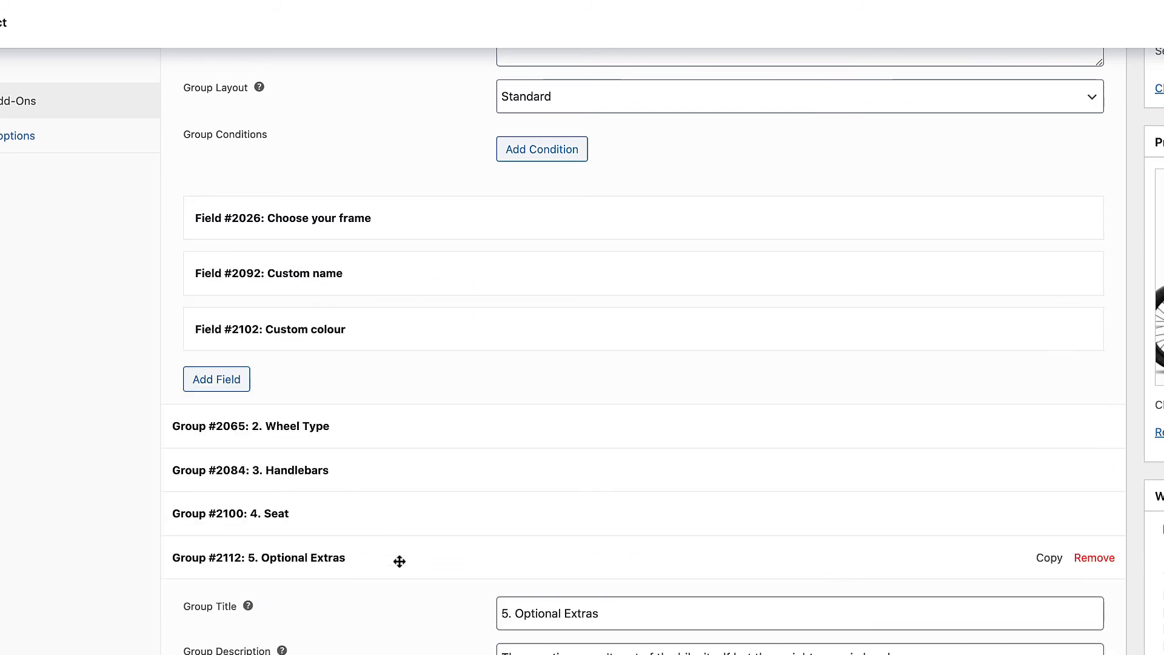
- Inspect the Accessories field of the Optional Extras group
{"action": "scroll", "scroll_direction": "down", "scroll_amount": 3}
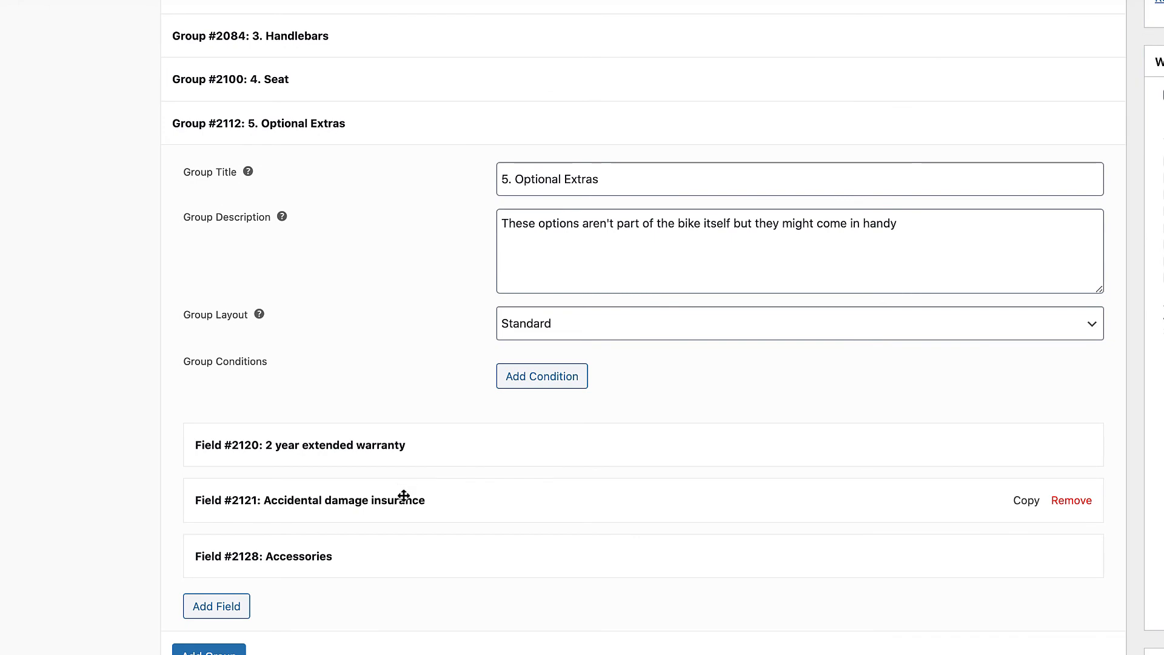
{"action": "left_click", "coordinate": [263, 556]}
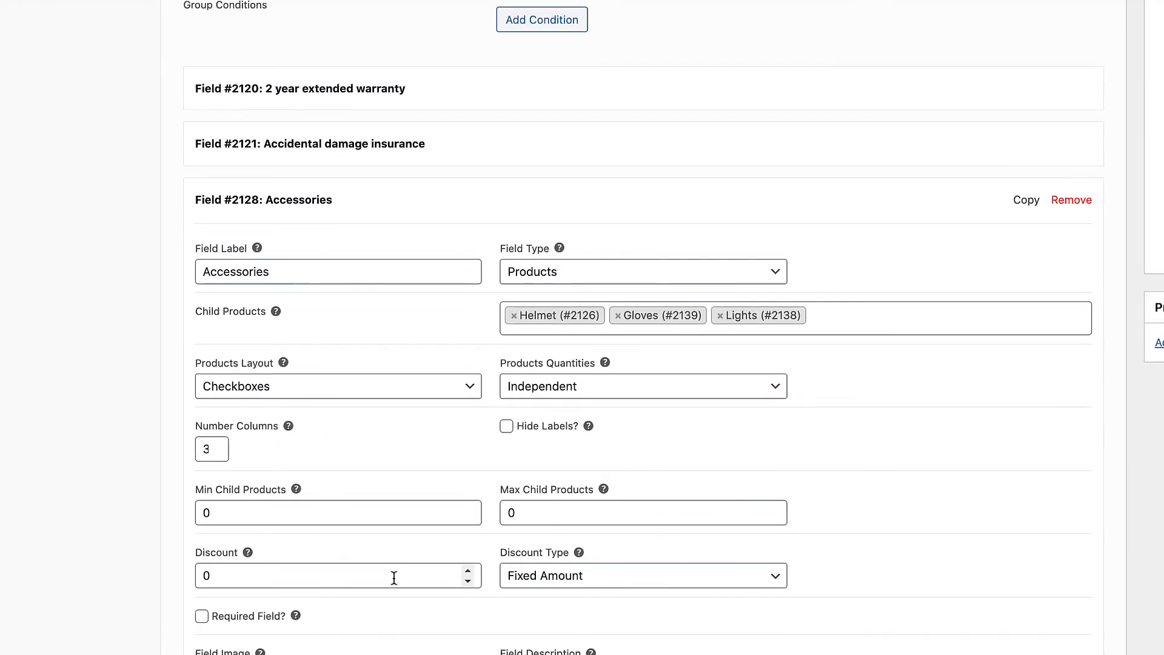
{"action": "left_click", "coordinate": [643, 512]}
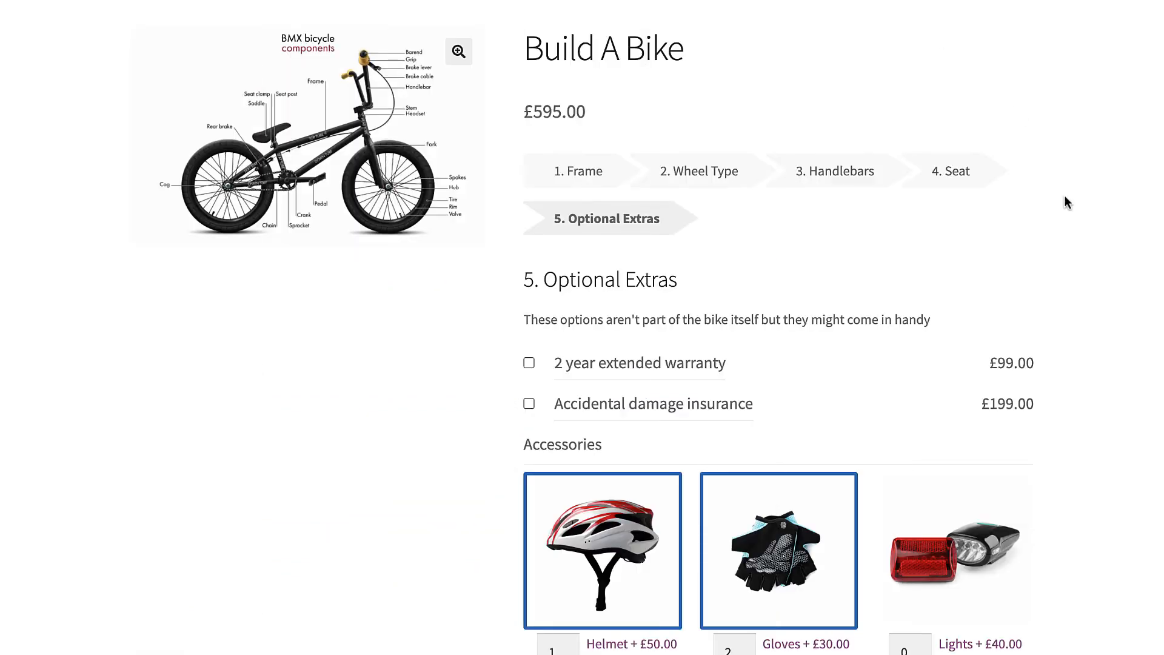
- Add the £595 bike with helmet and gloves to the cart and view the cart
{"action": "scroll", "scroll_direction": "down", "scroll_amount": 3}
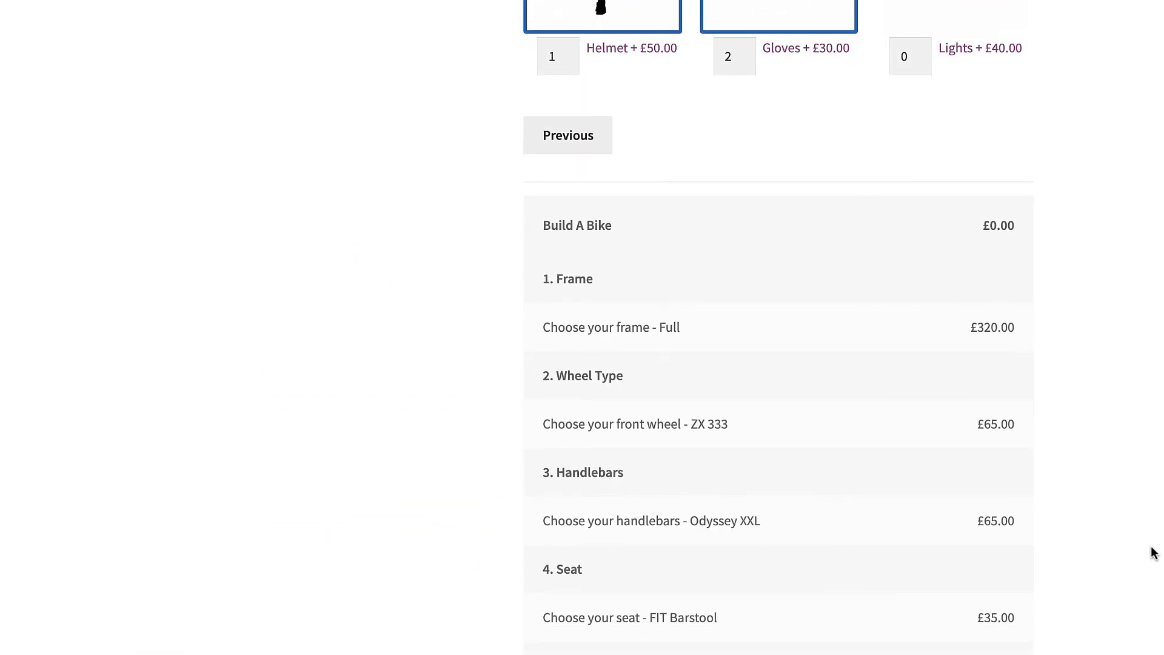
{"action": "scroll", "scroll_direction": "down", "scroll_amount": 3}
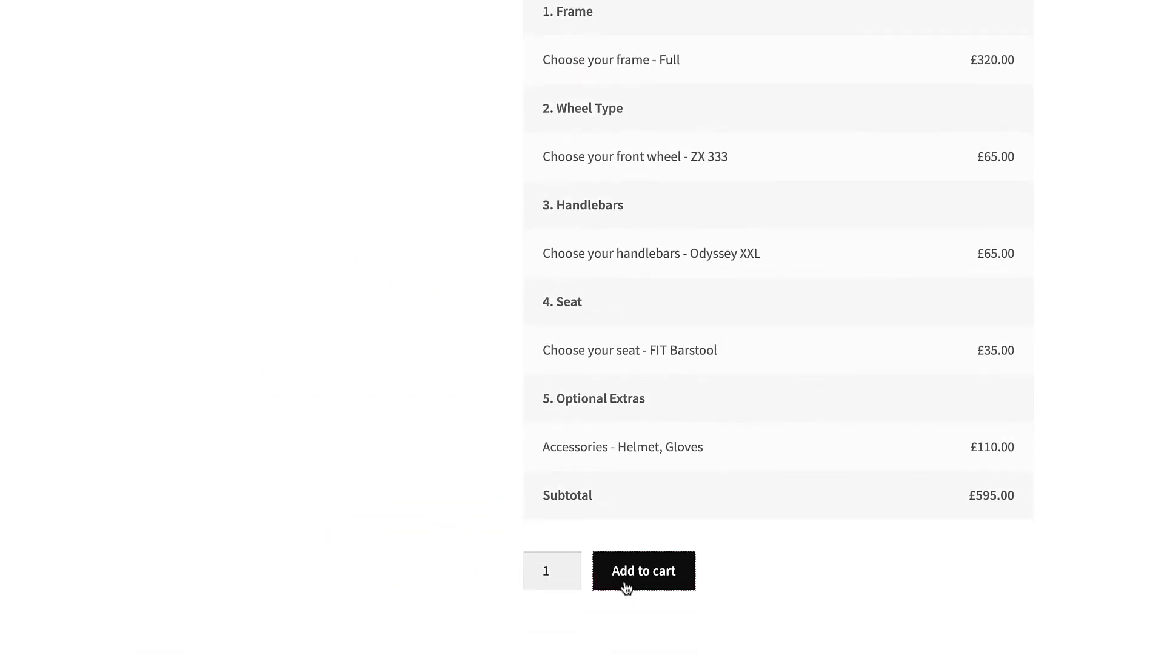
{"action": "left_click", "coordinate": [643, 570]}
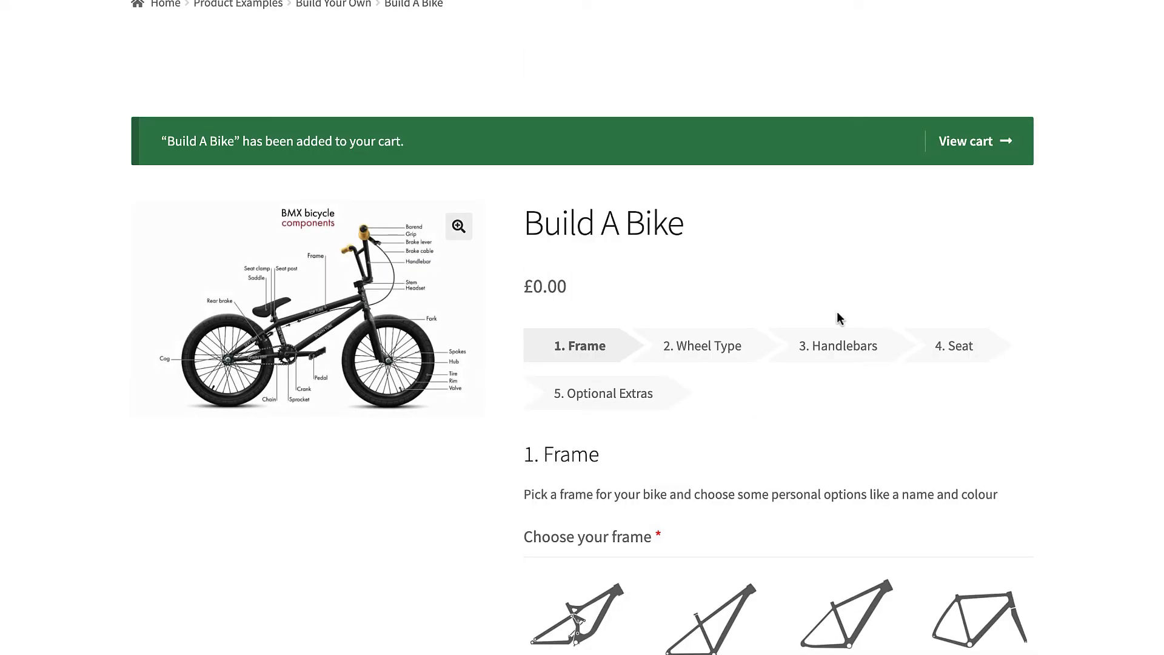
{"action": "left_click", "coordinate": [967, 141]}
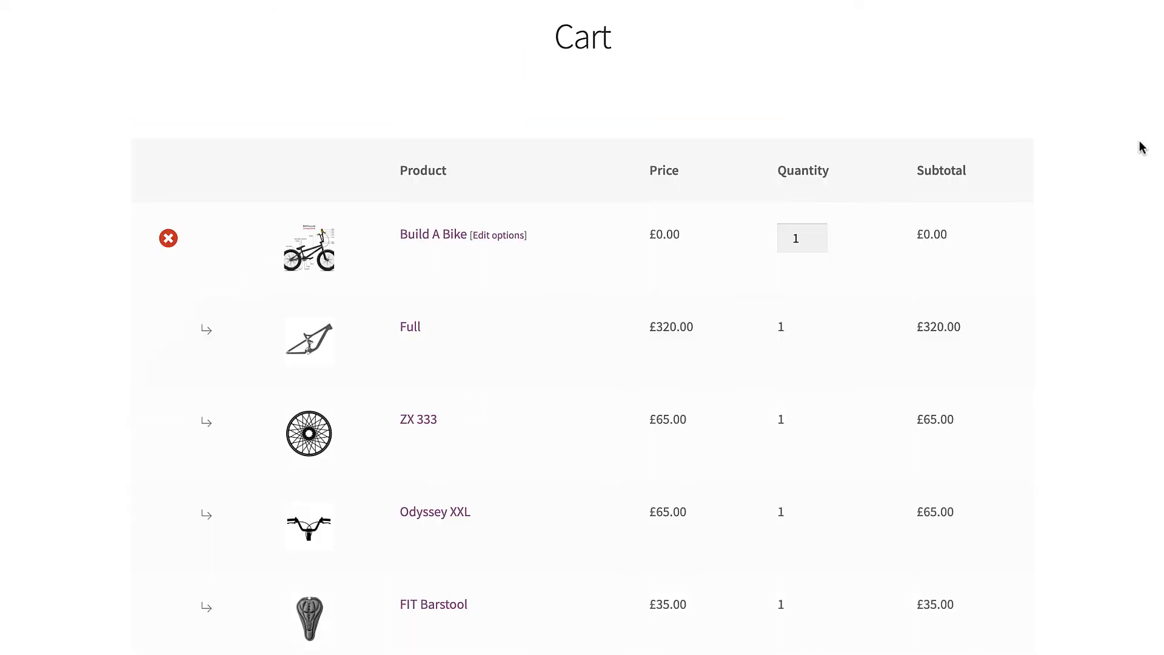
{"action": "scroll", "scroll_direction": "down", "scroll_amount": 3}
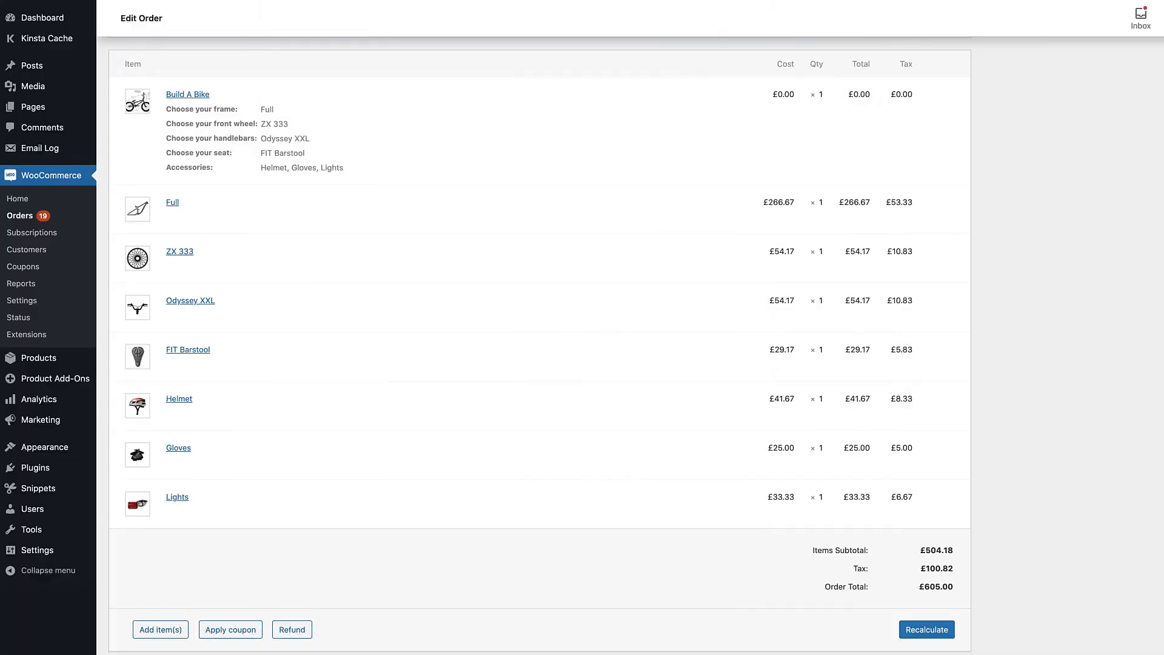
{"action": "mouse_move", "coordinate": [1049, 184]}
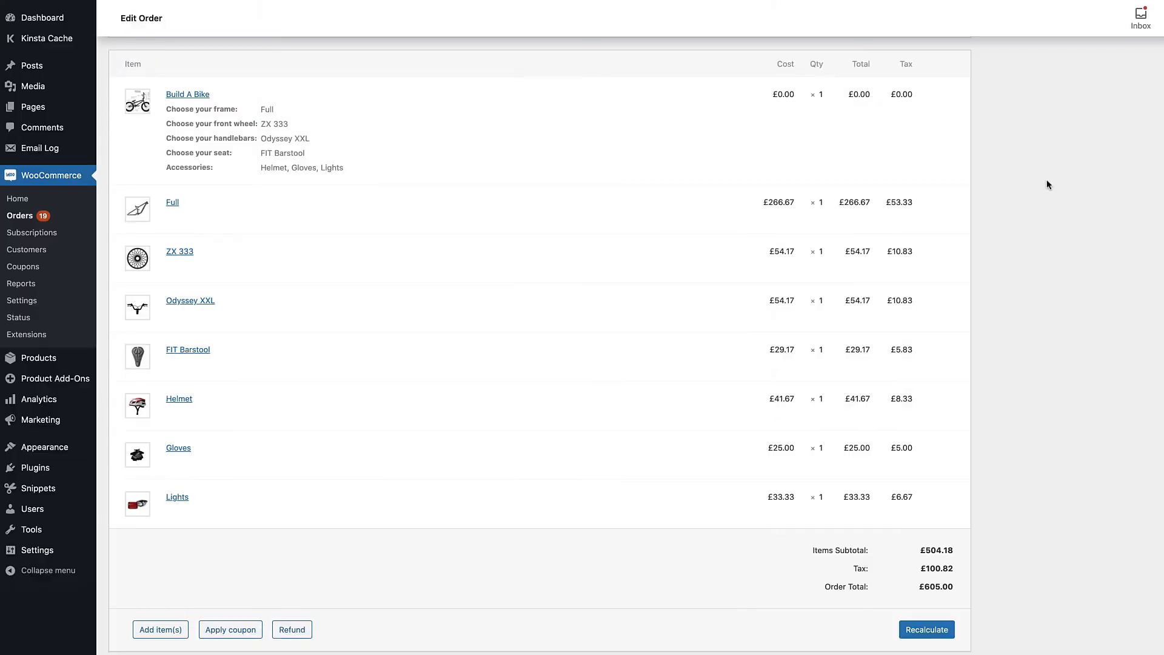